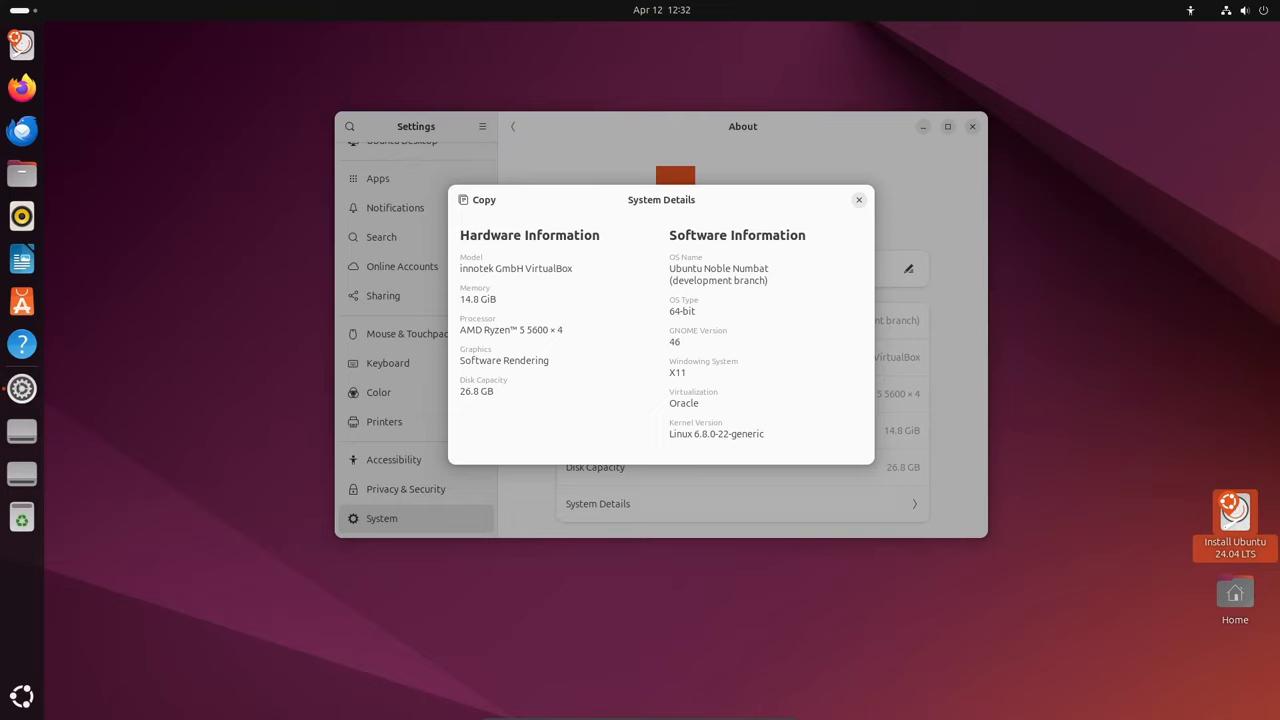
Note the X11 windowing system in System Details, then close the dialog and Settings.
double_click(676, 372)
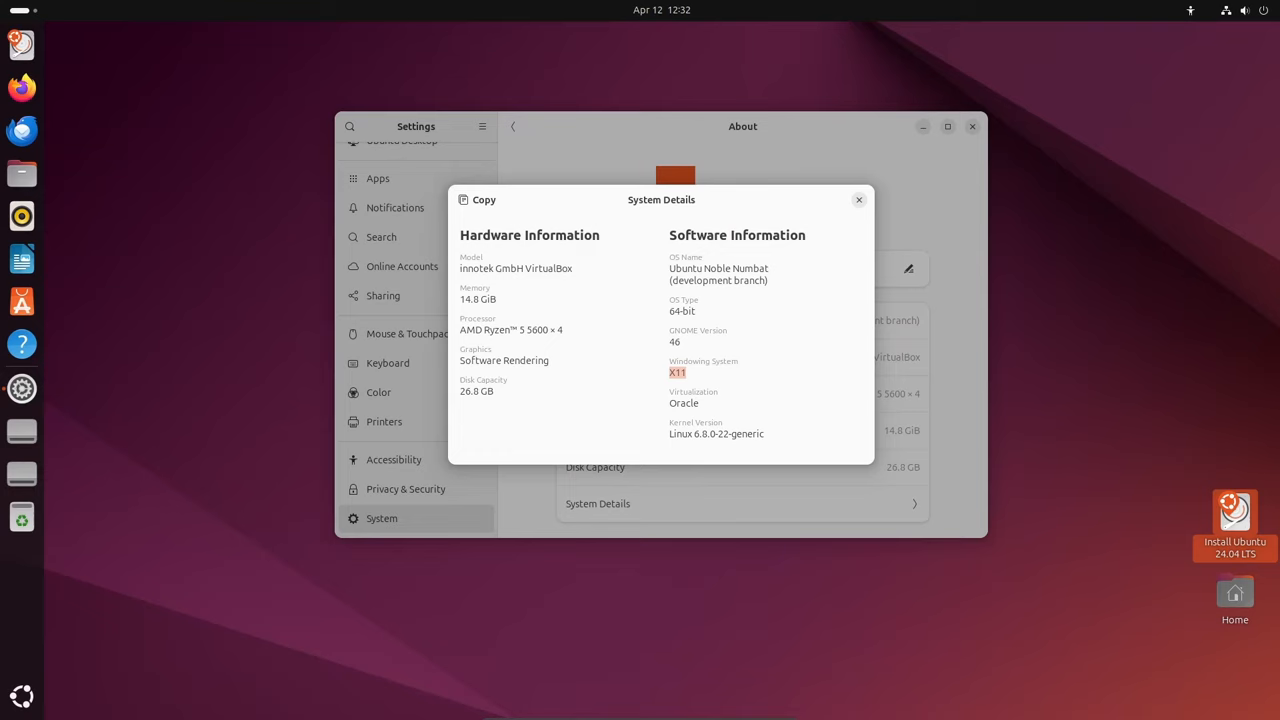
click(858, 200)
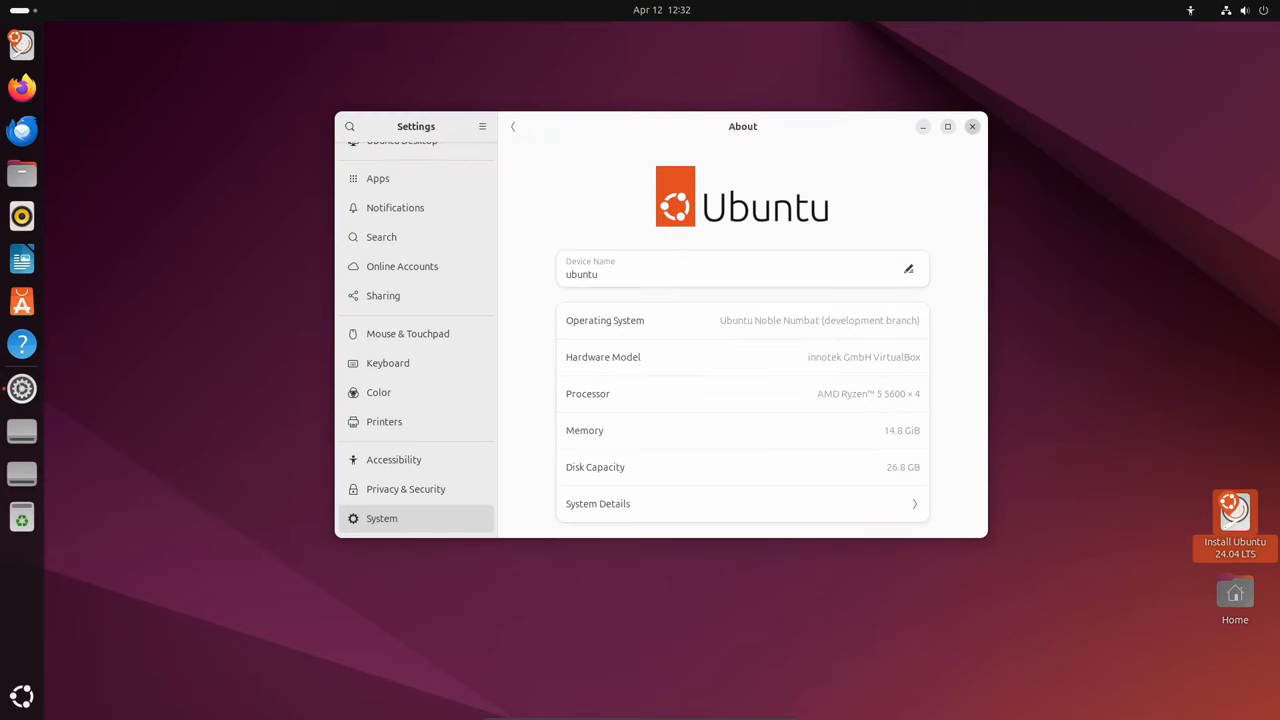
click(970, 126)
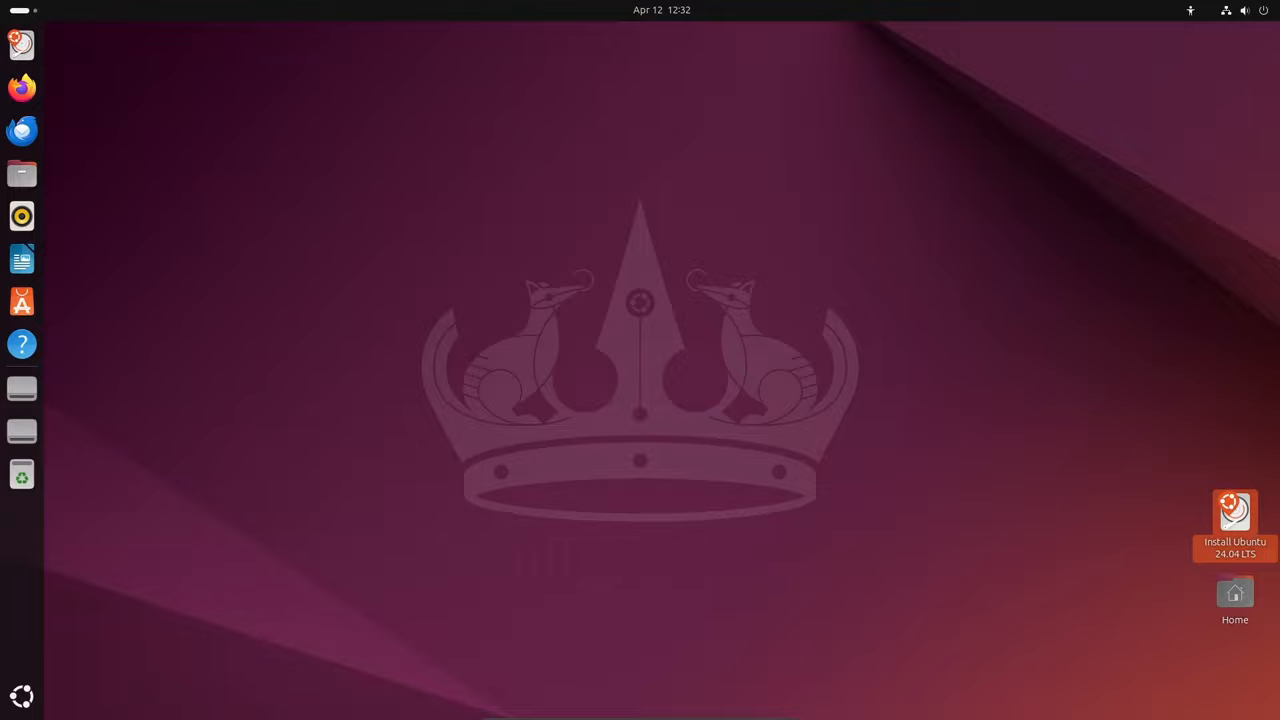
Run uname -r and uname -a to show kernel 6.8.0-22 and full system information.
text(uname -r)
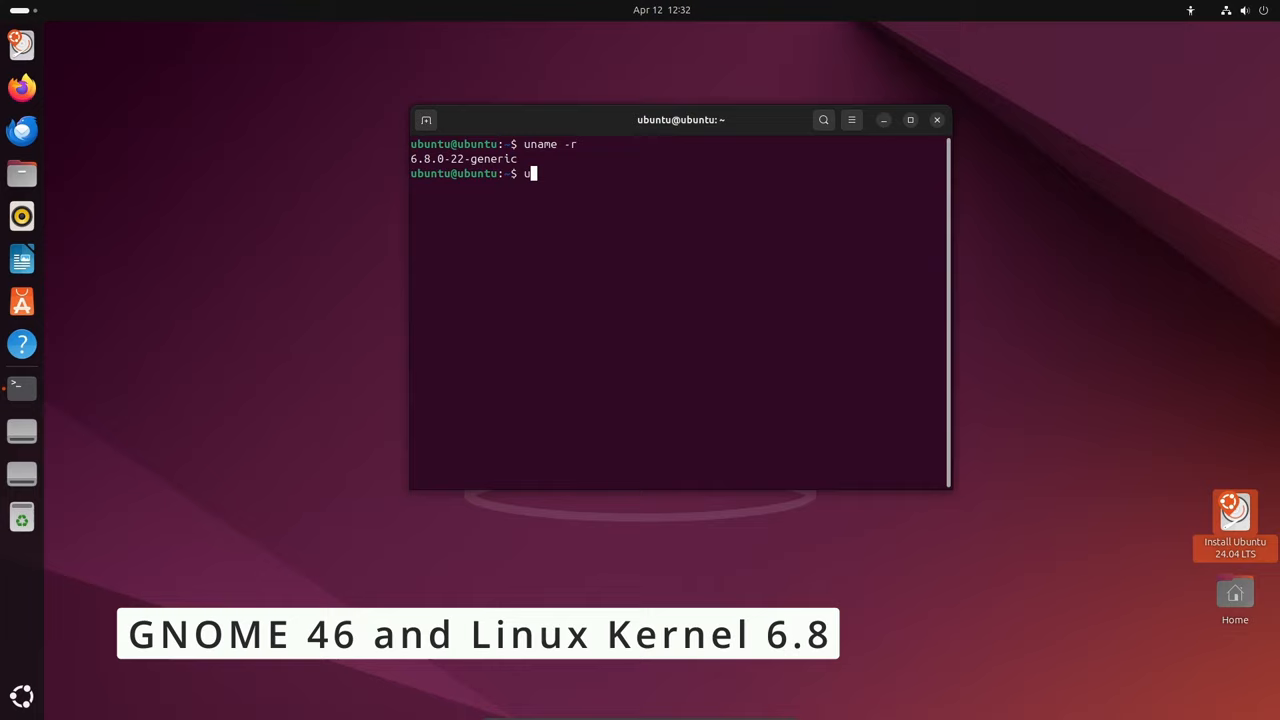
text(name -a)
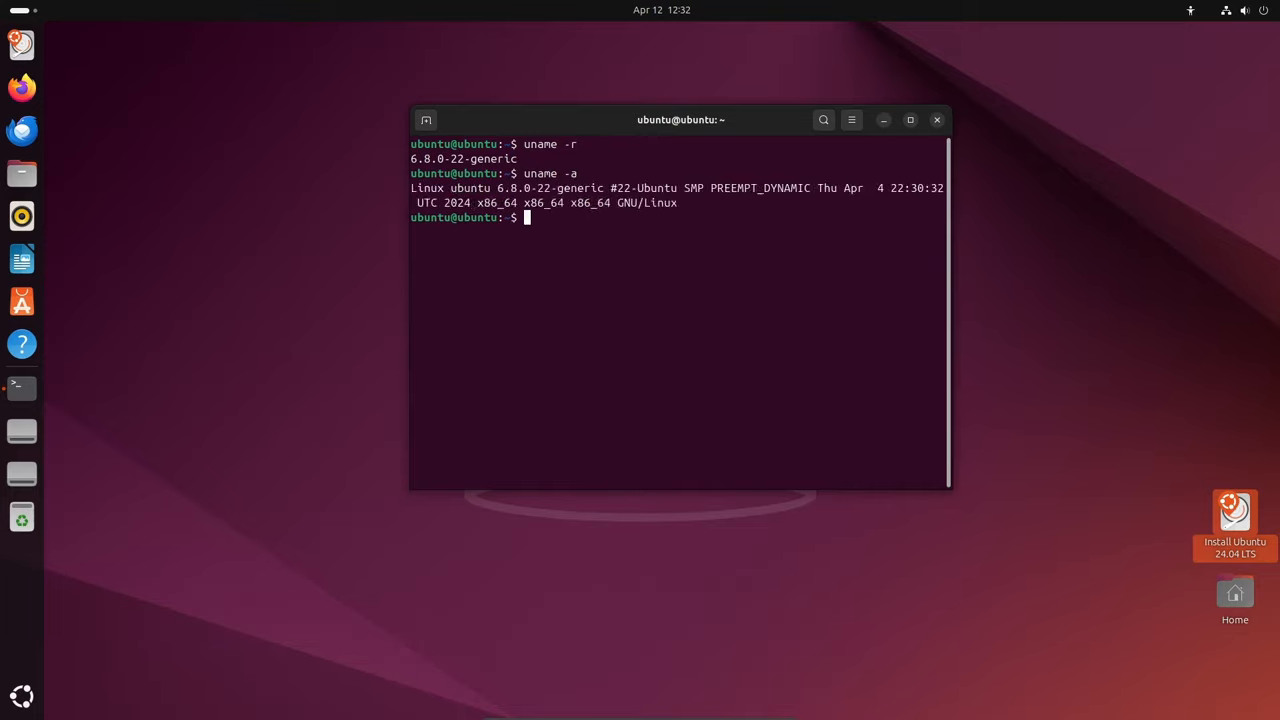
View the terminal's About info (3.52.0 for GNOME 46), then close the terminal.
click(852, 120)
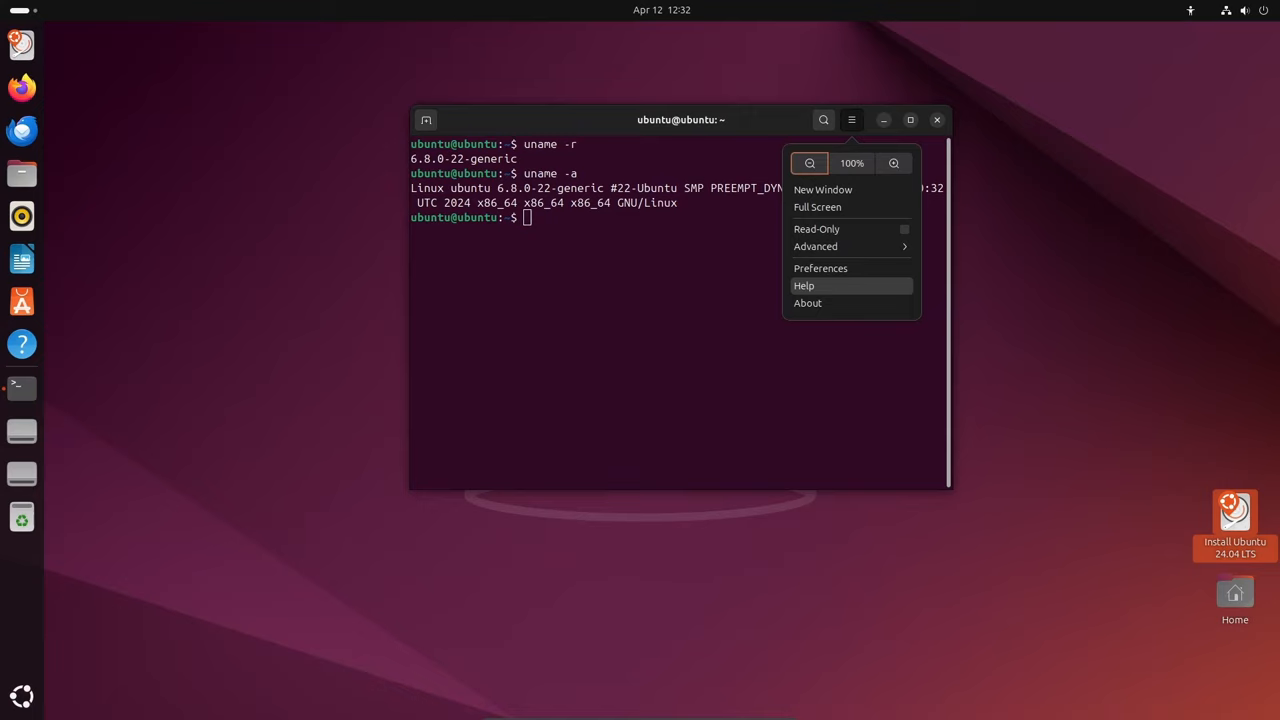
click(808, 304)
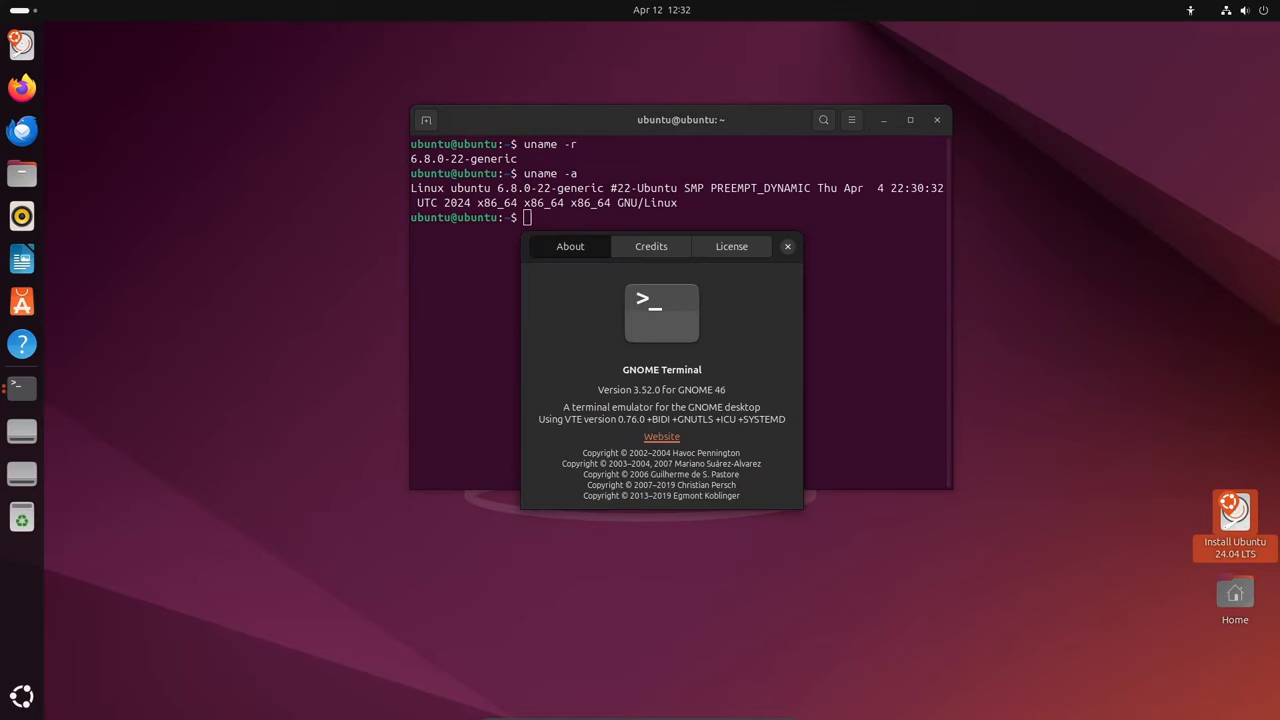
click(788, 246)
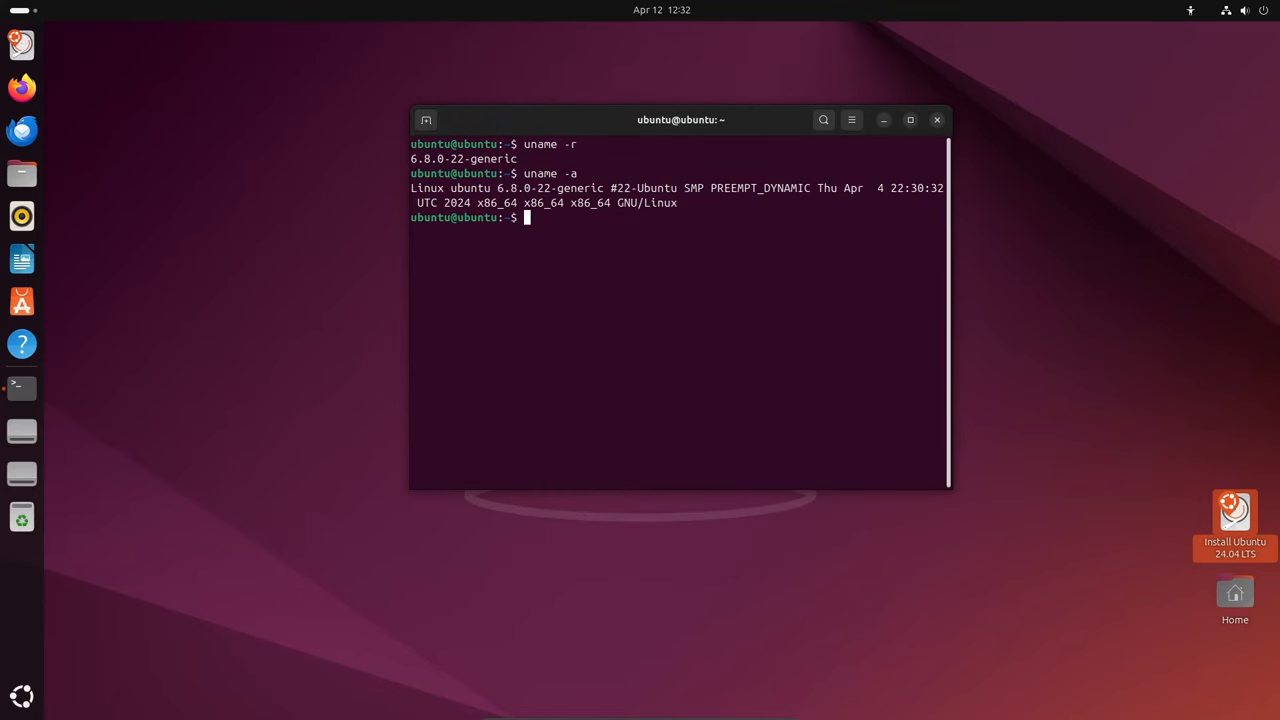
click(936, 120)
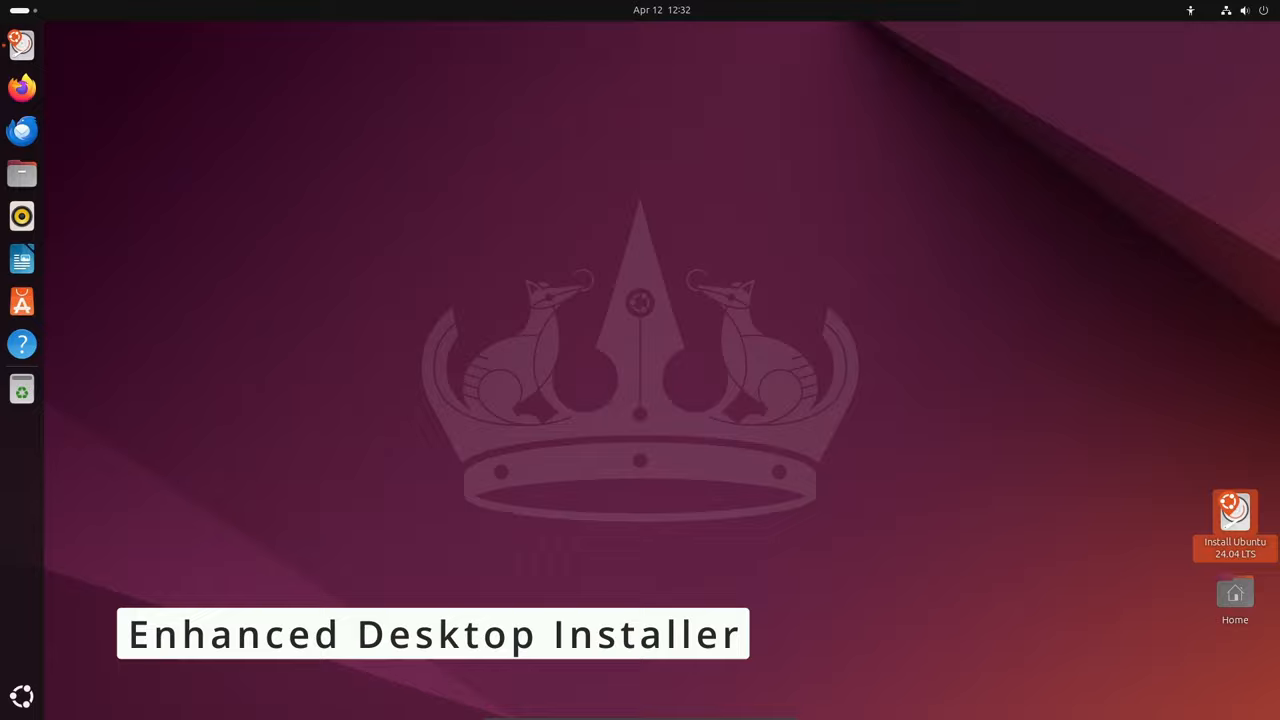
Launch Install Ubuntu, advance past Accessibility and Keyboard layout, then quit the installer.
double_click(1234, 512)
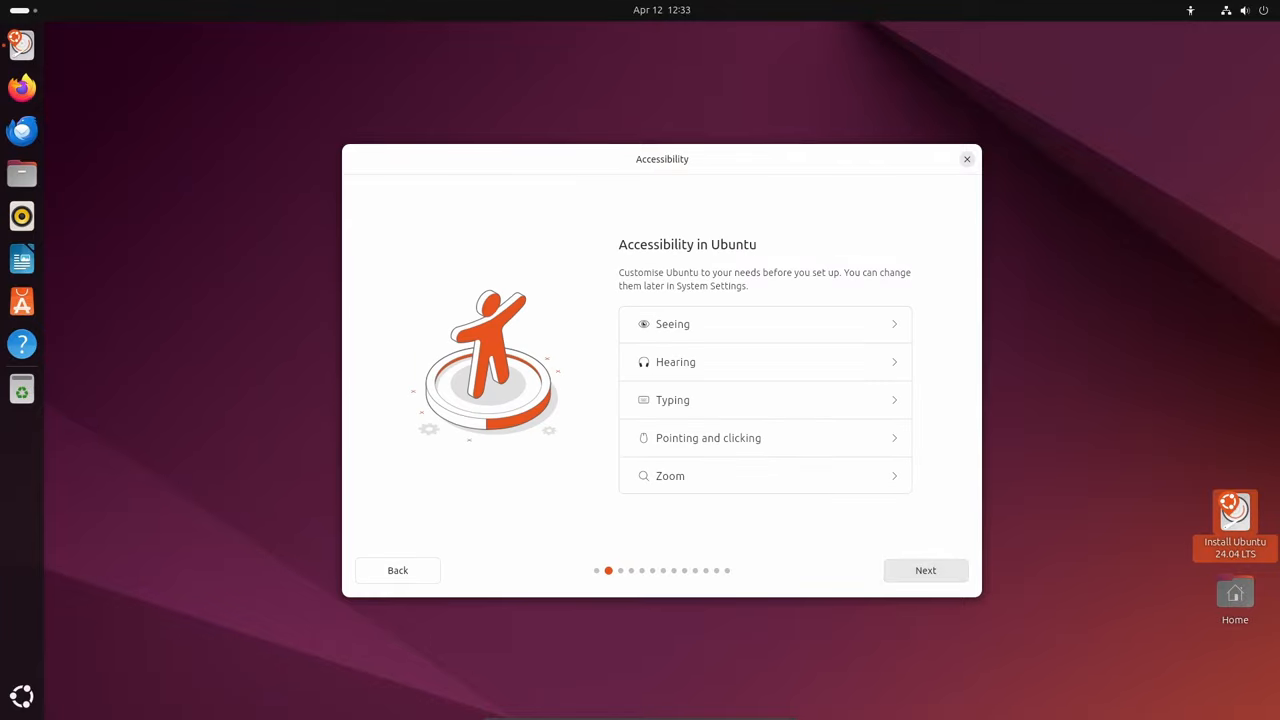
click(924, 570)
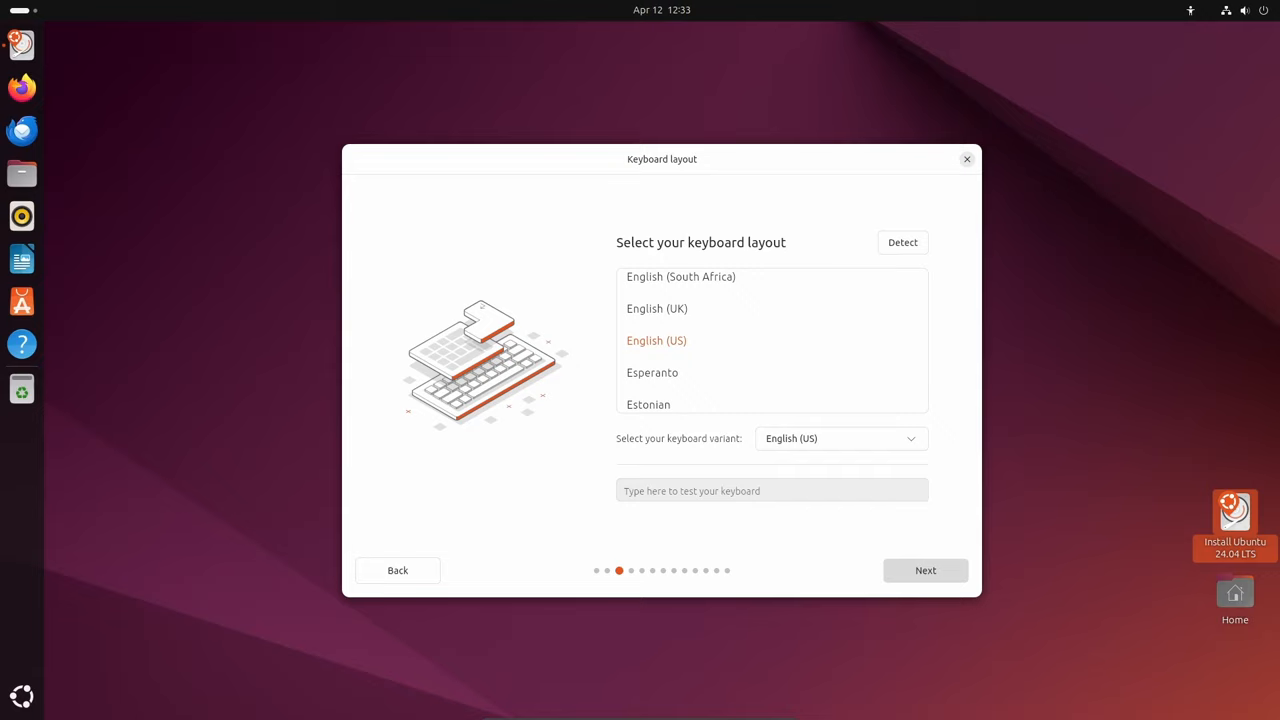
click(924, 570)
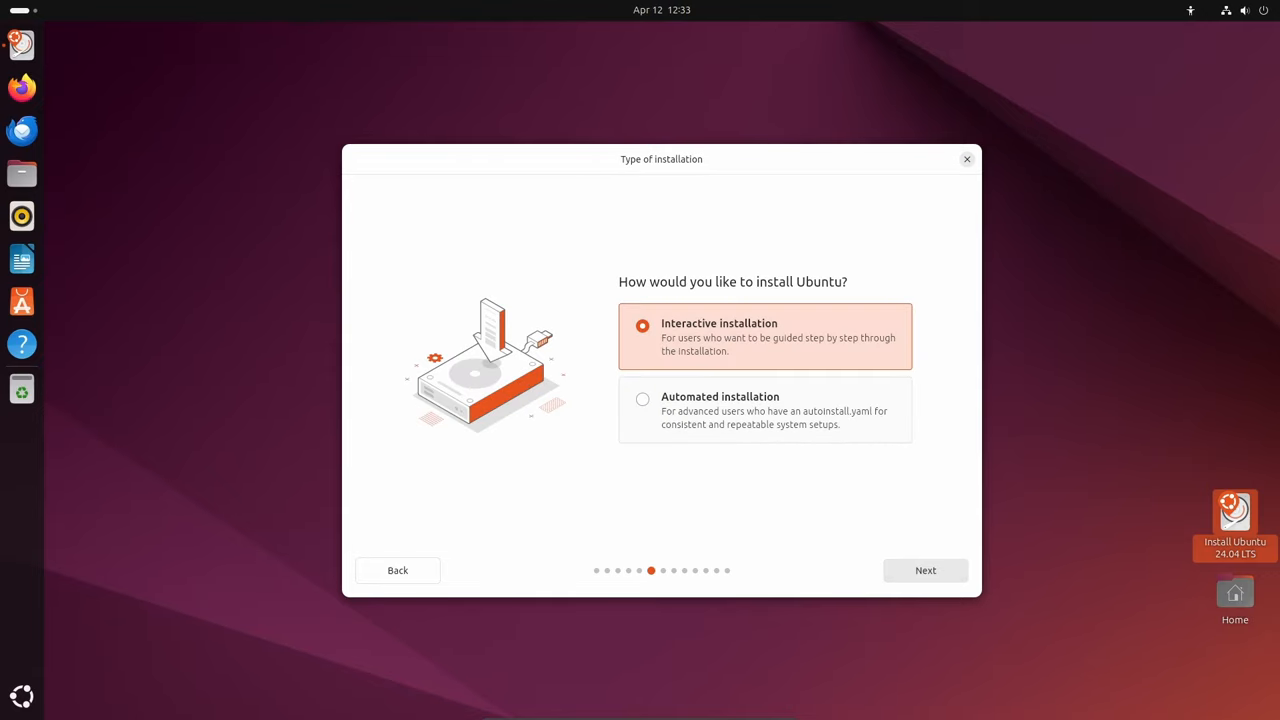
click(966, 160)
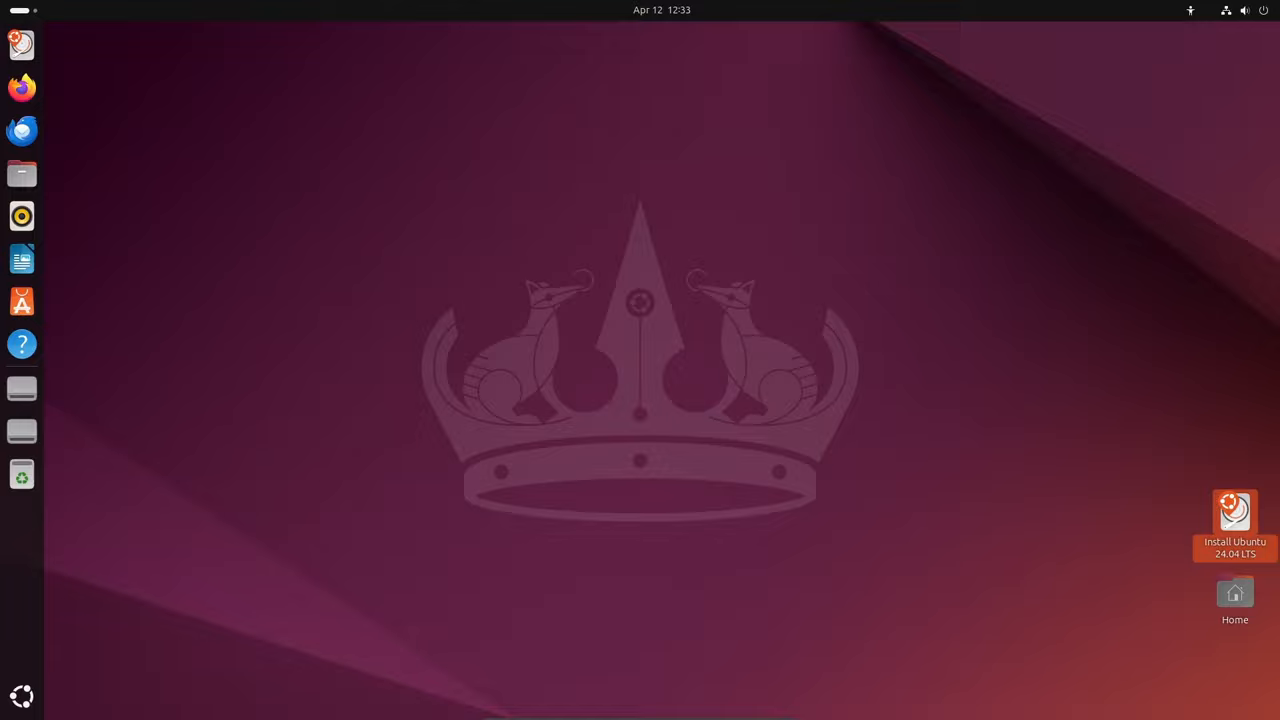
Launch Files from the dock and view its About Files information.
click(22, 172)
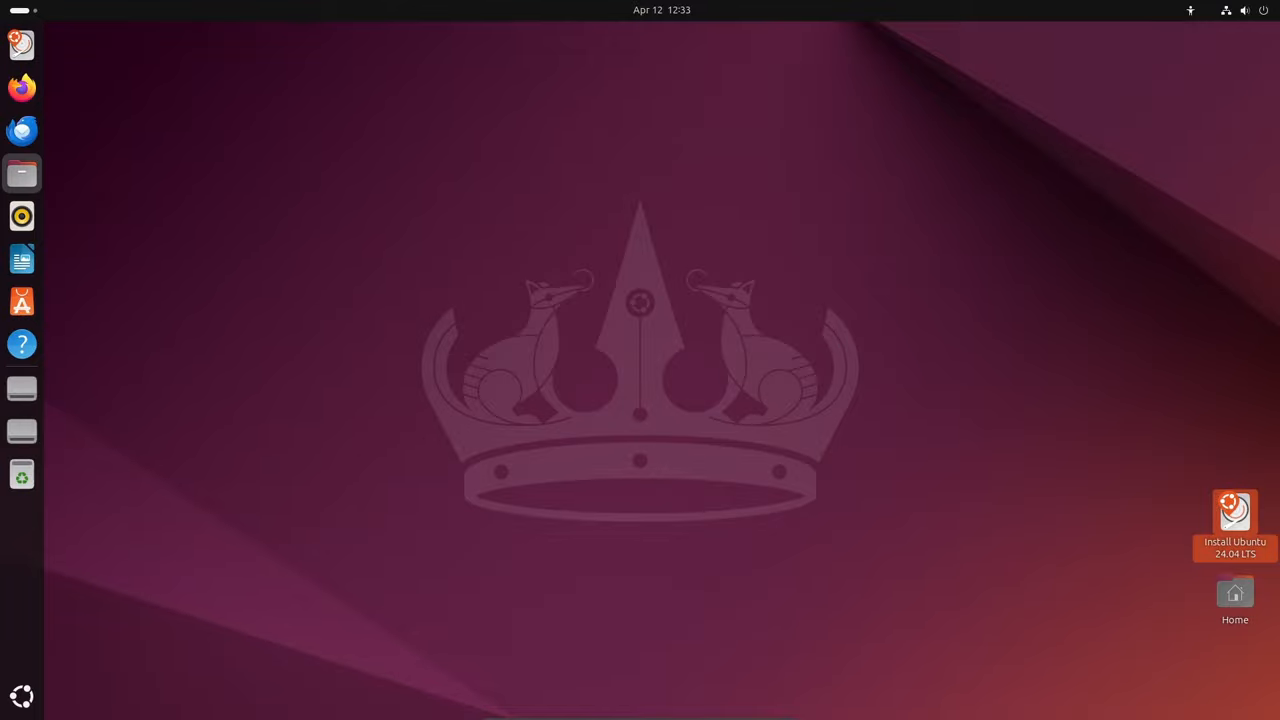
click(22, 172)
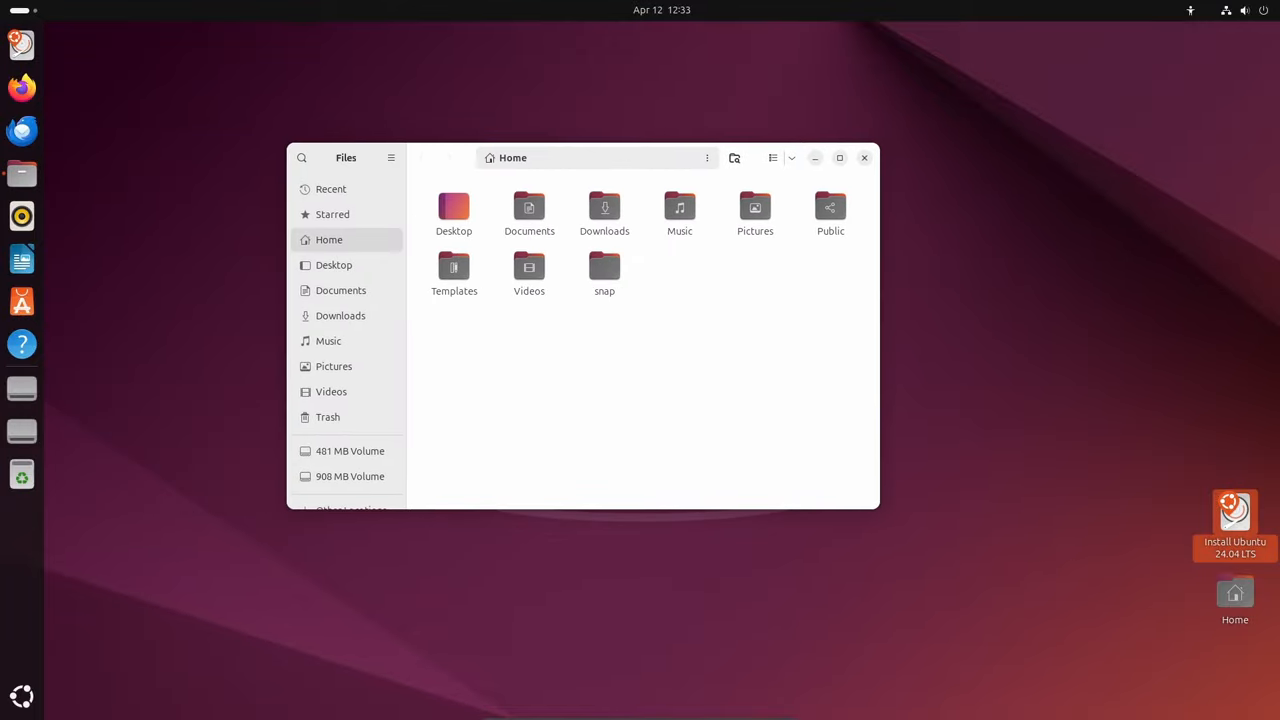
click(392, 156)
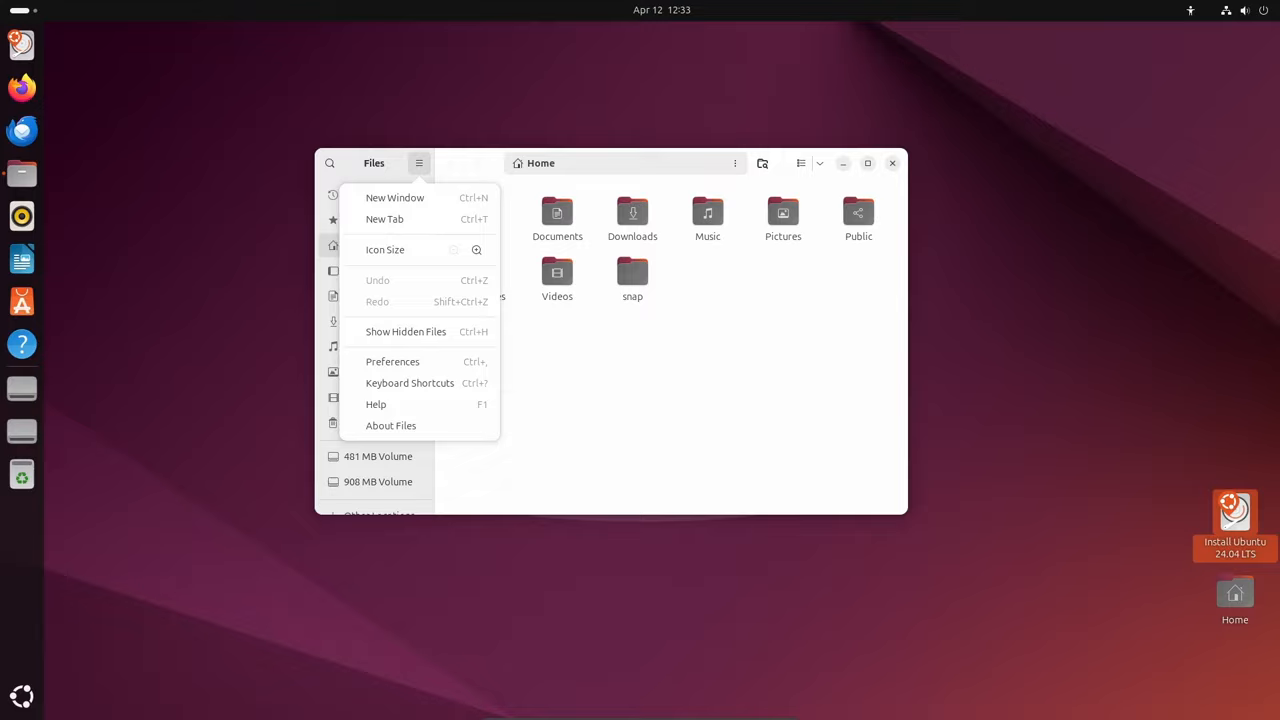
click(392, 424)
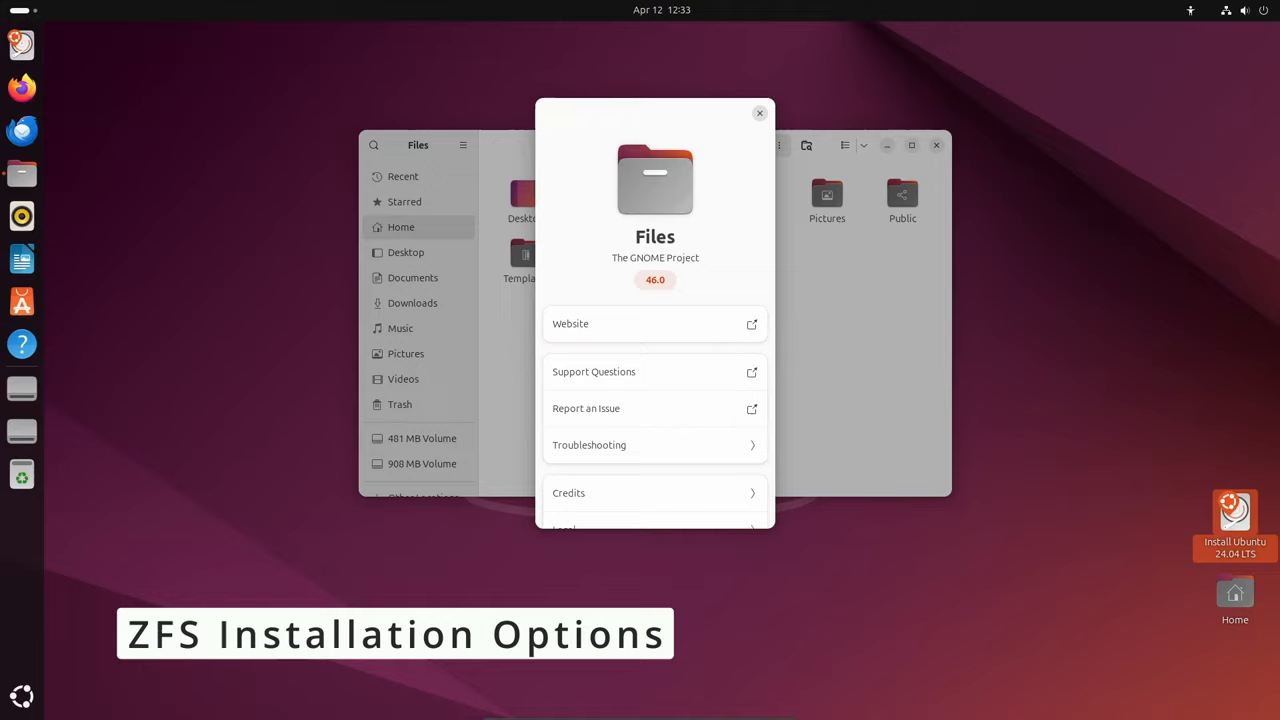
click(760, 112)
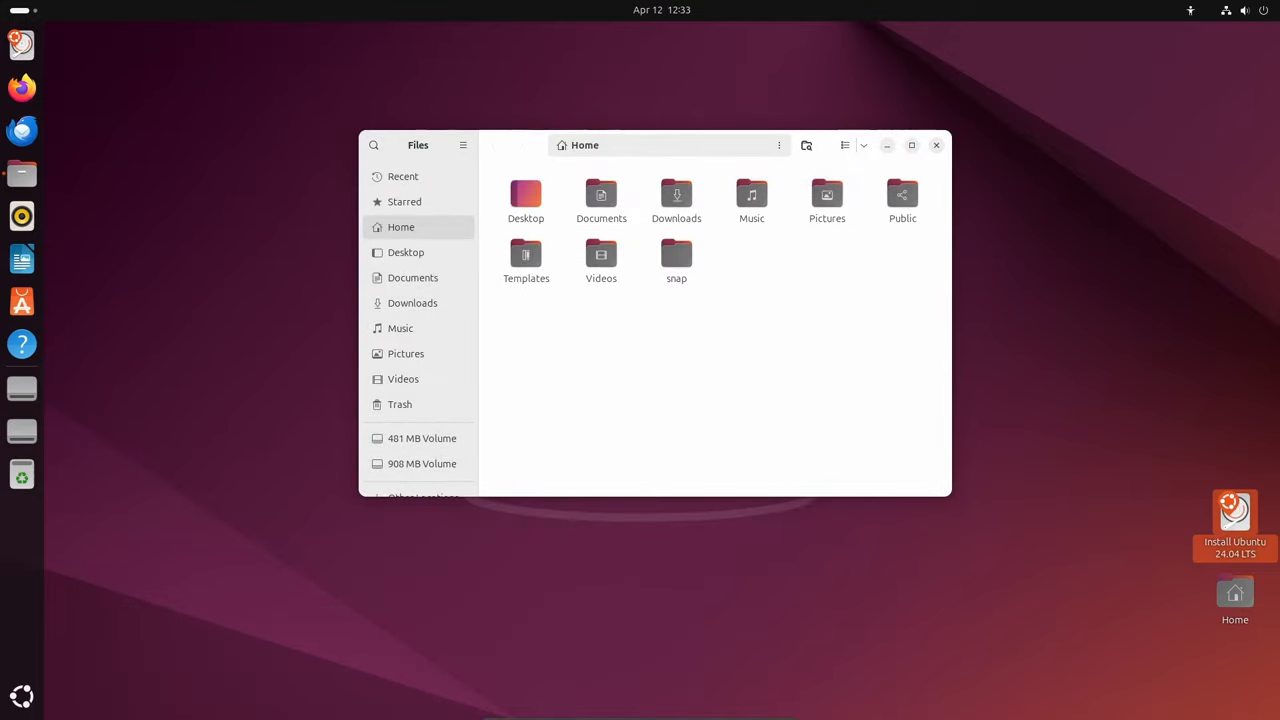
Toggle list and icon views, start a search, and view Home's properties: 920 items, 19.3 MB.
click(844, 144)
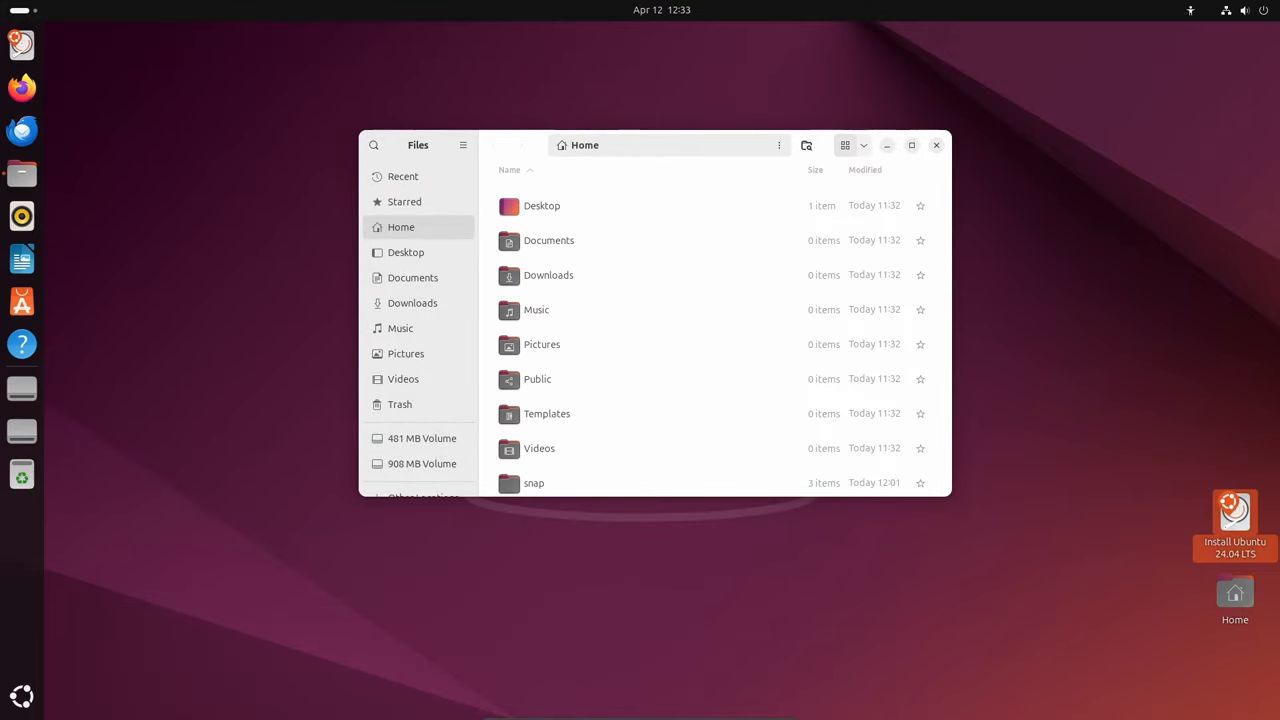
click(844, 144)
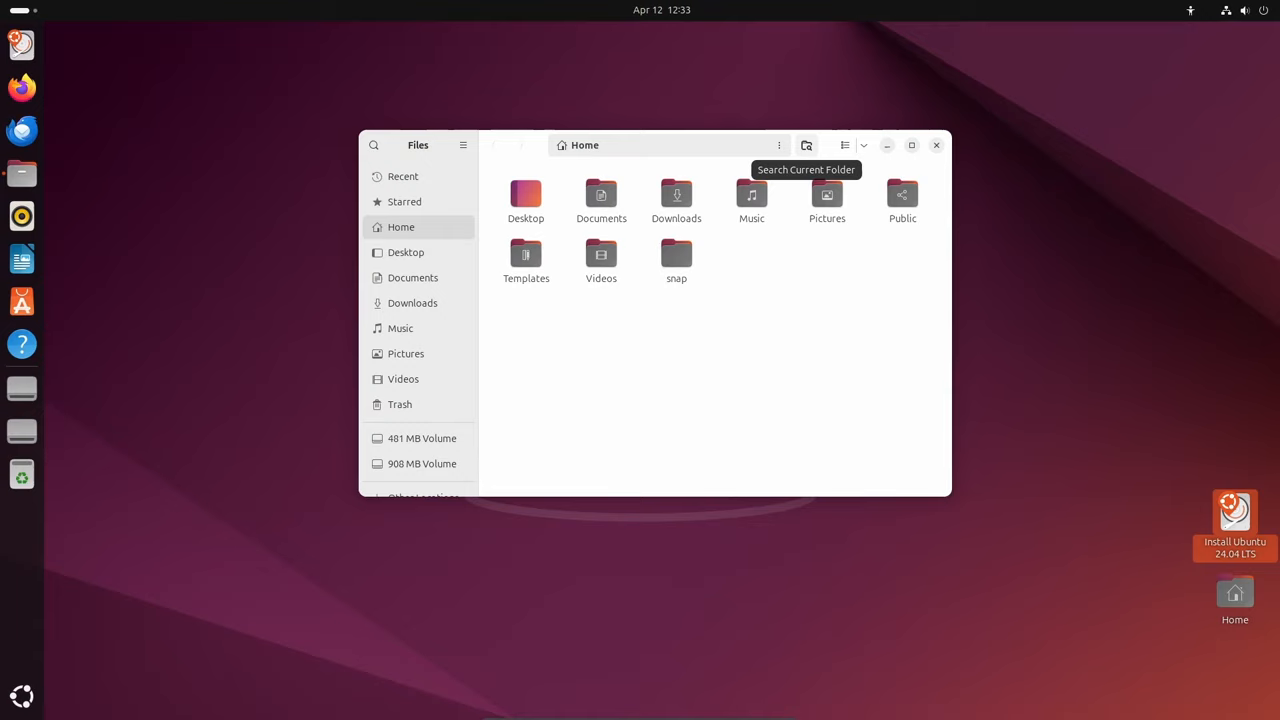
click(806, 144)
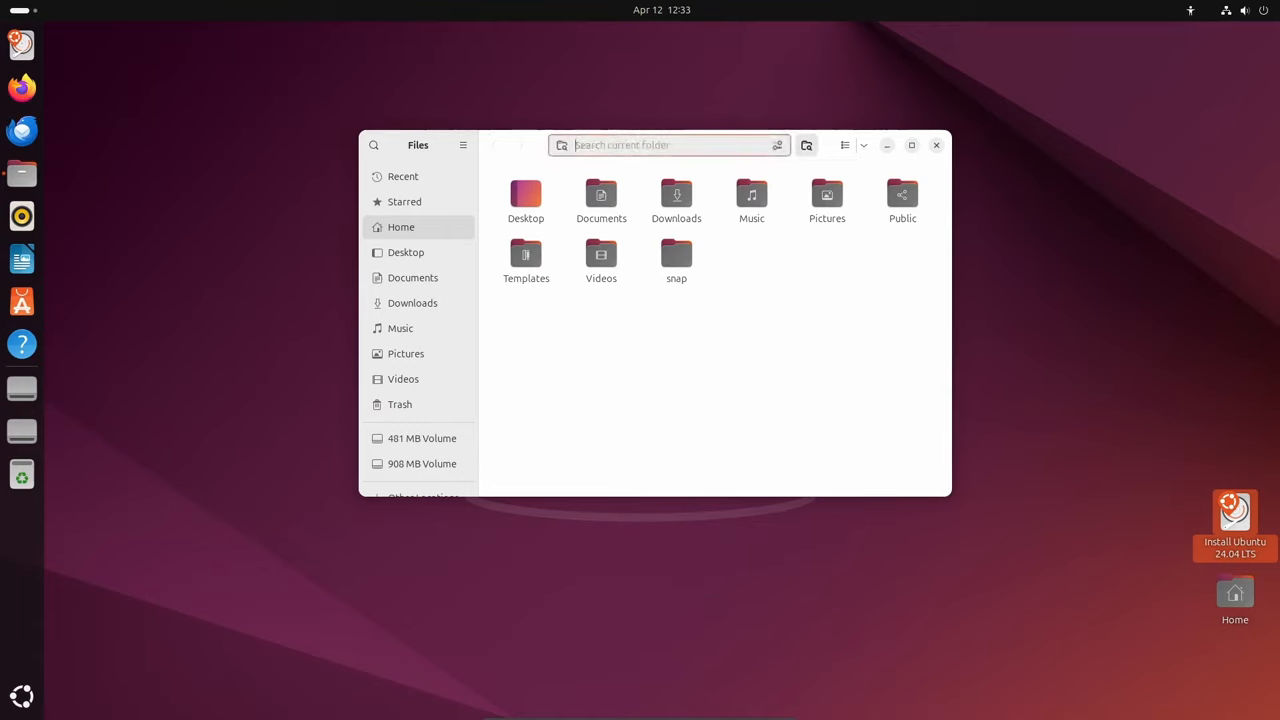
click(780, 144)
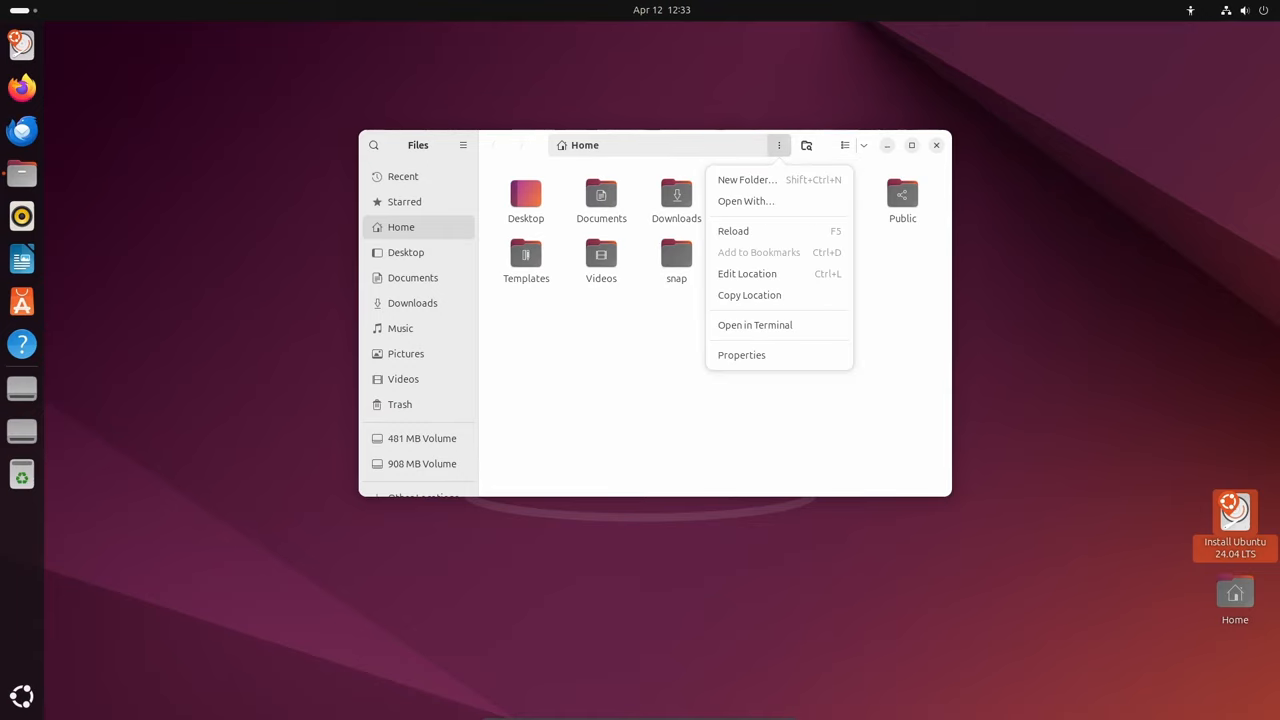
mouse_move(740, 356)
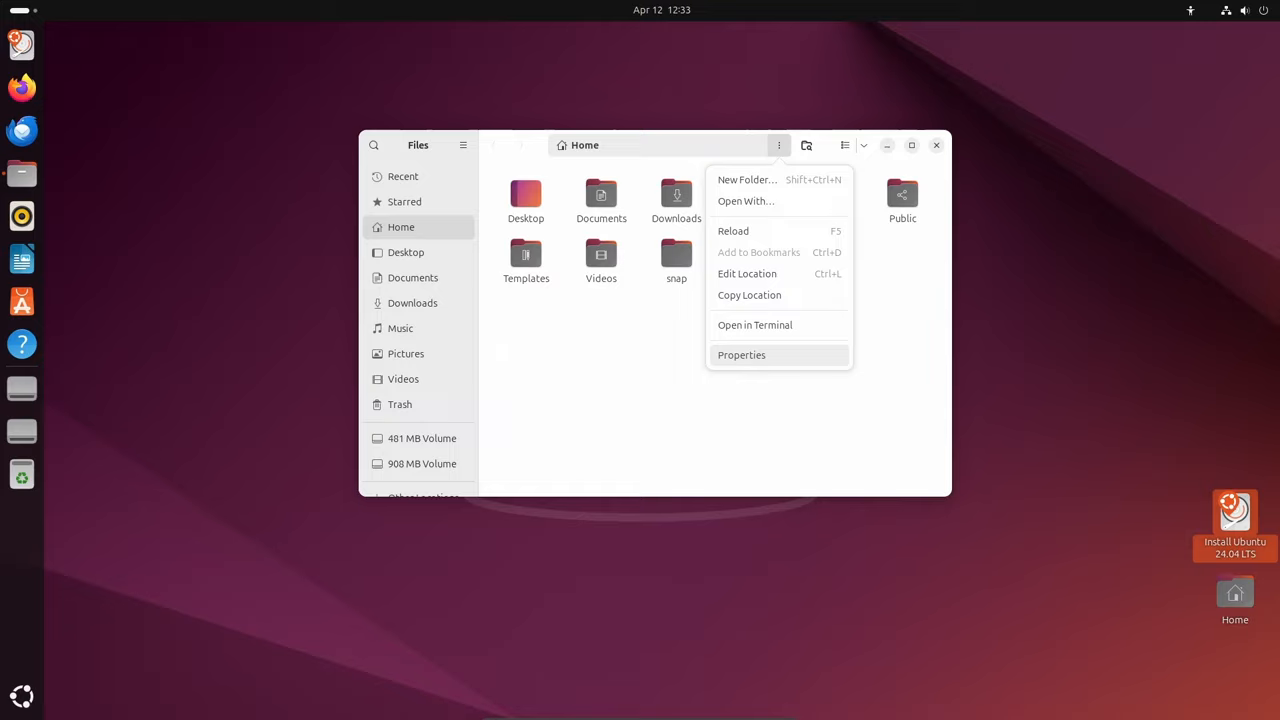
click(740, 356)
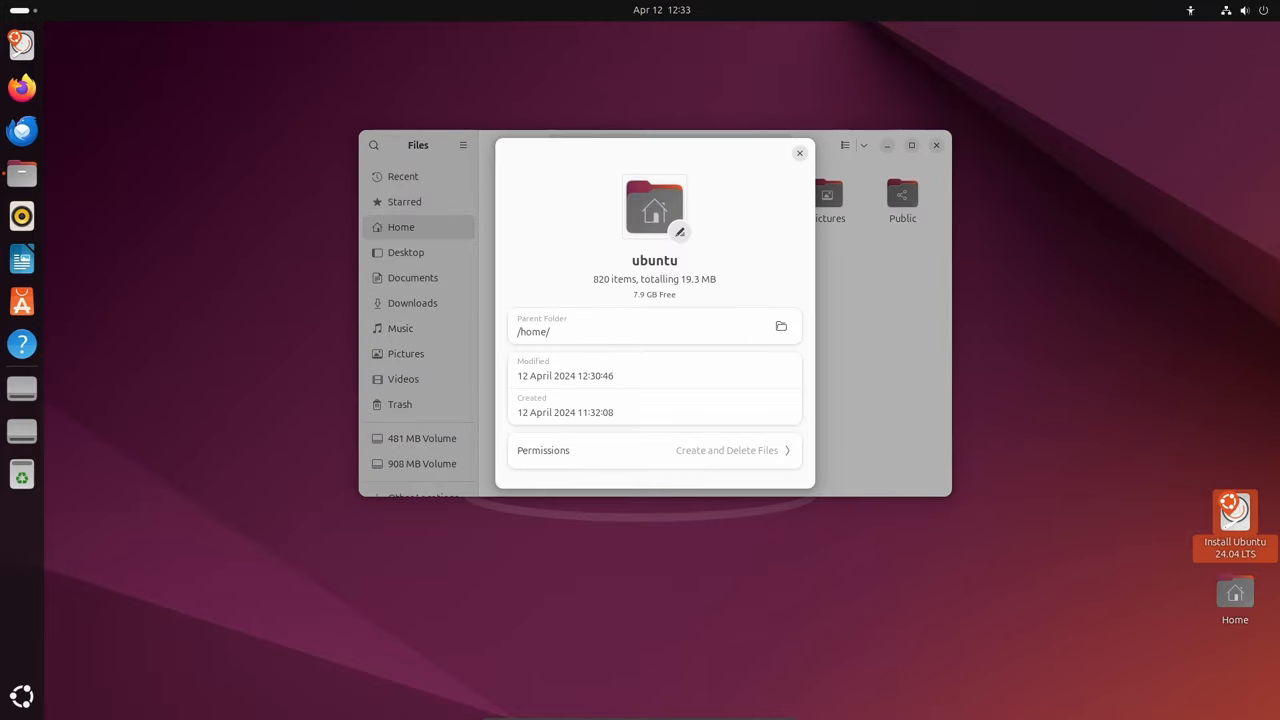
click(800, 152)
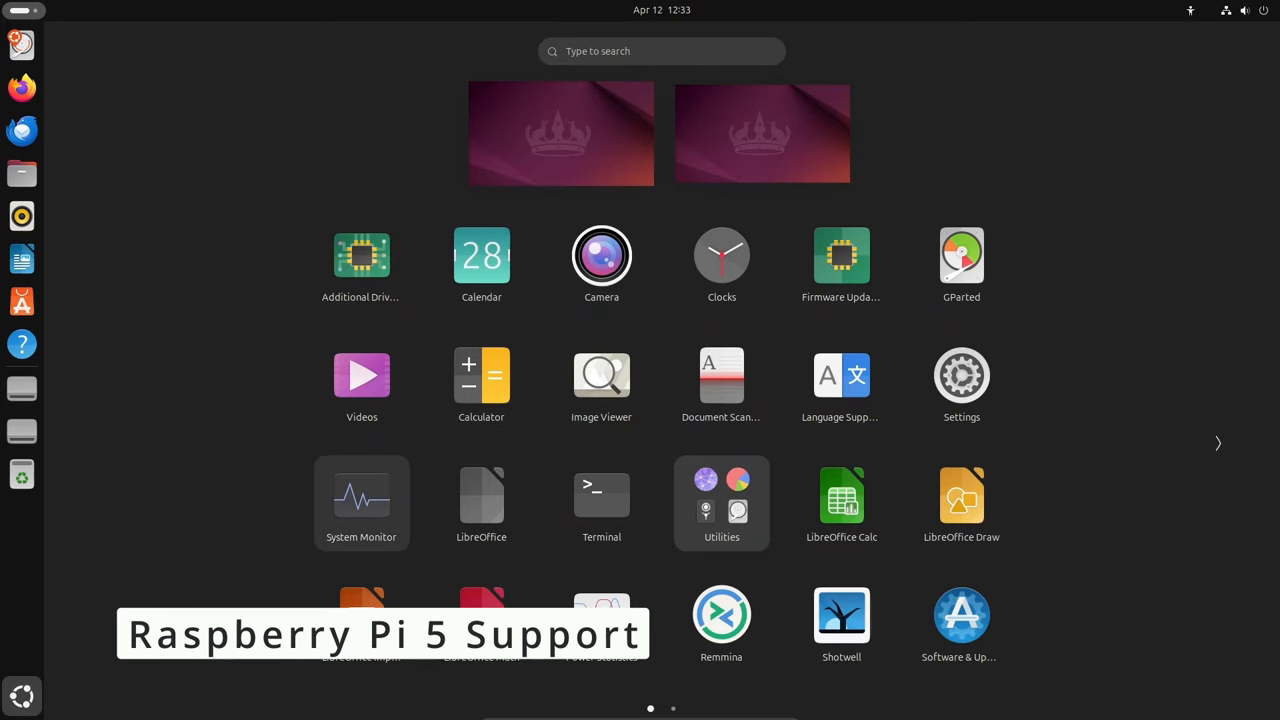
Launch System Monitor, reposition it and view its About info reporting version 46.0.
click(360, 496)
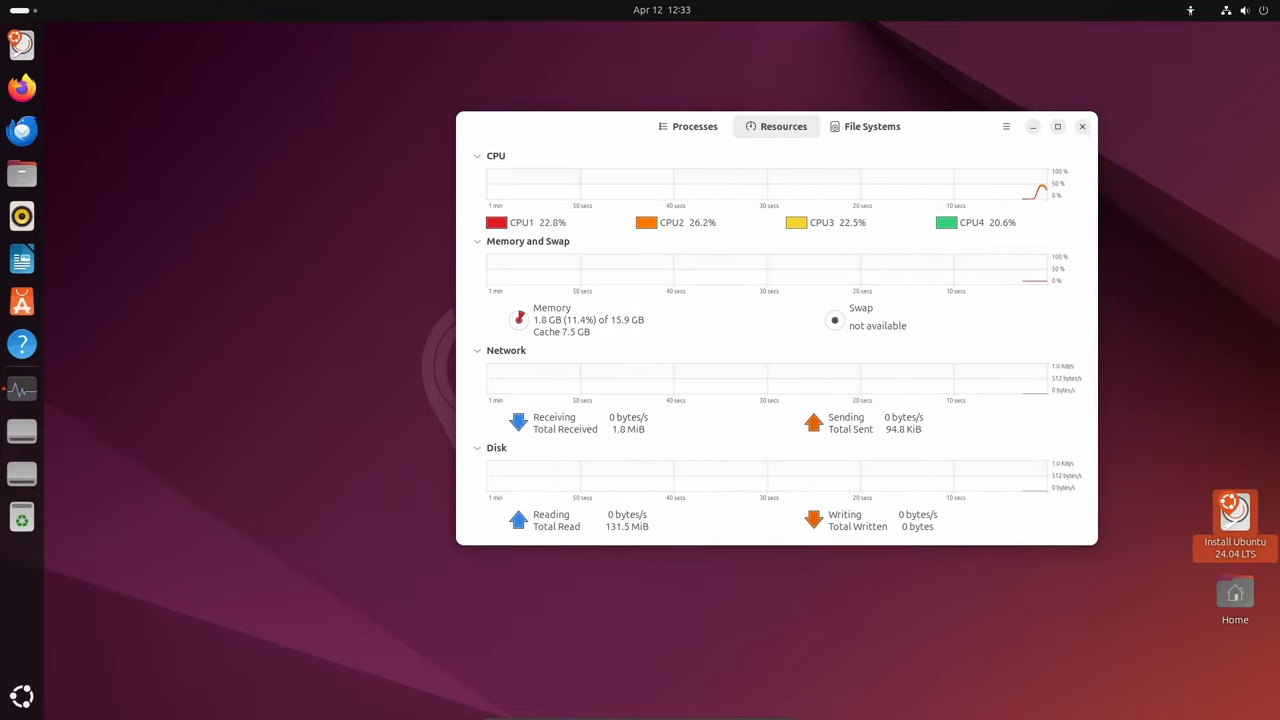
drag(776, 126, 676, 120)
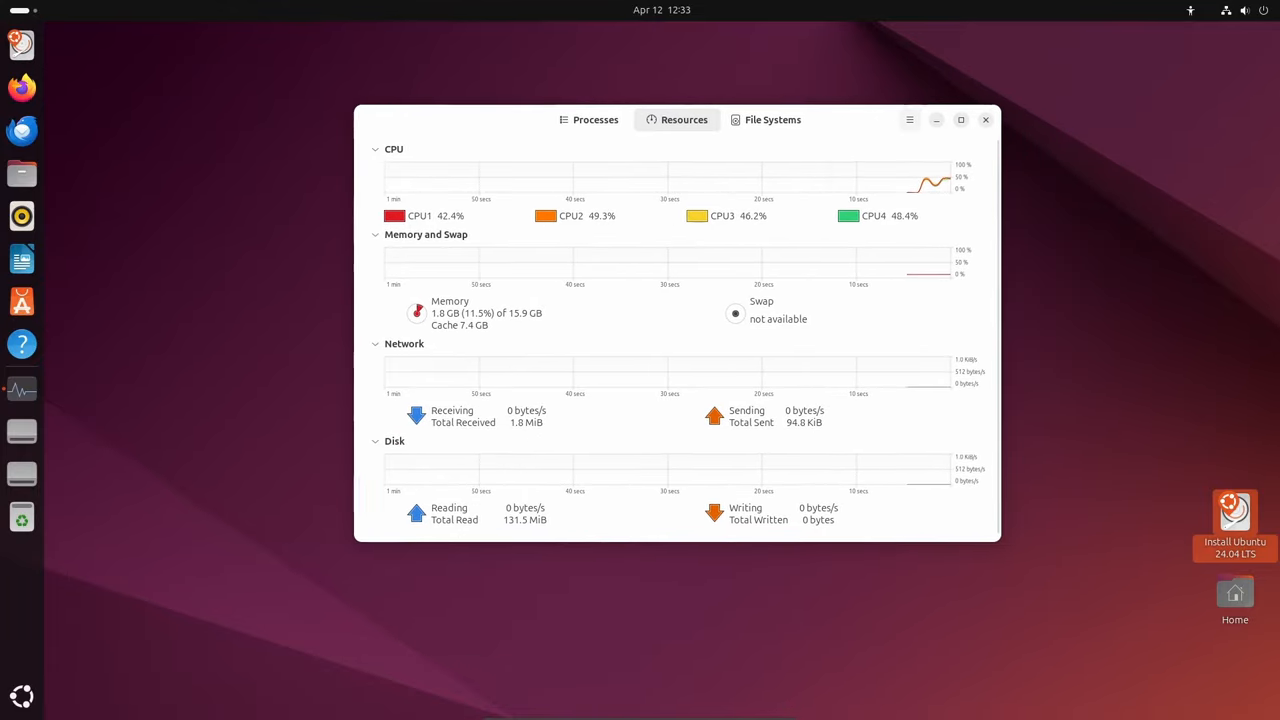
click(908, 120)
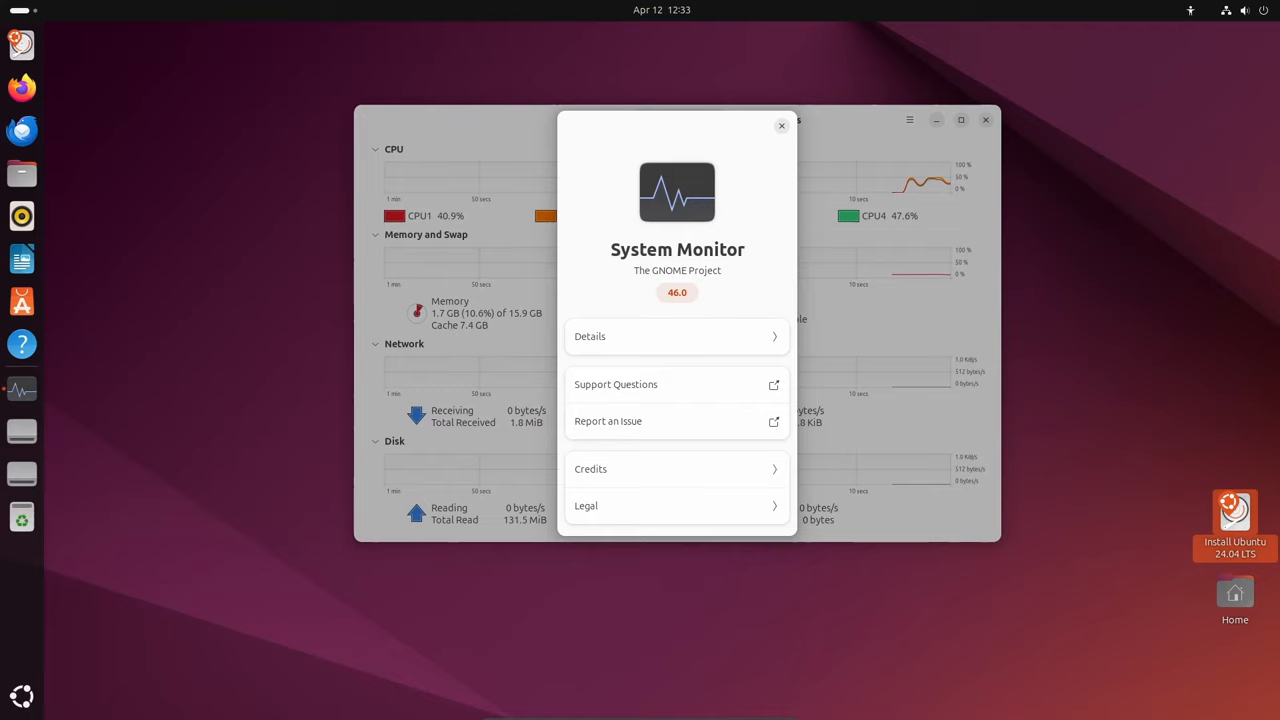
click(782, 126)
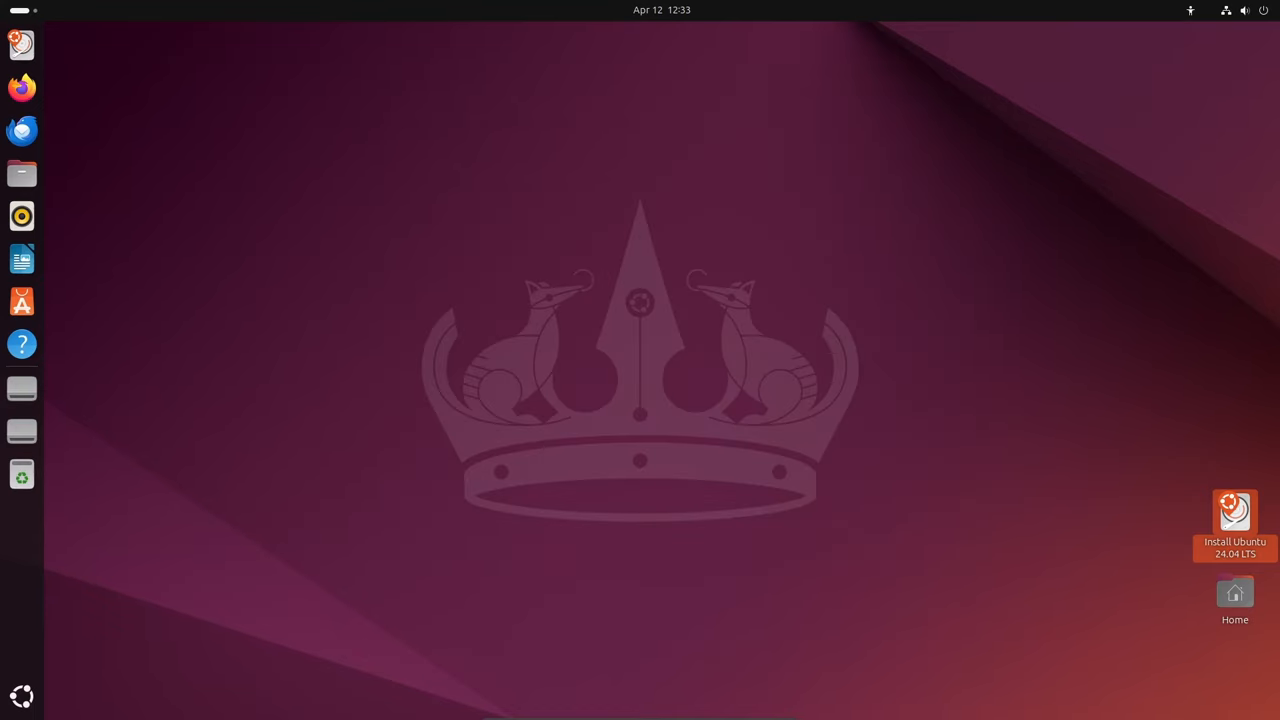
mouse_move(22, 696)
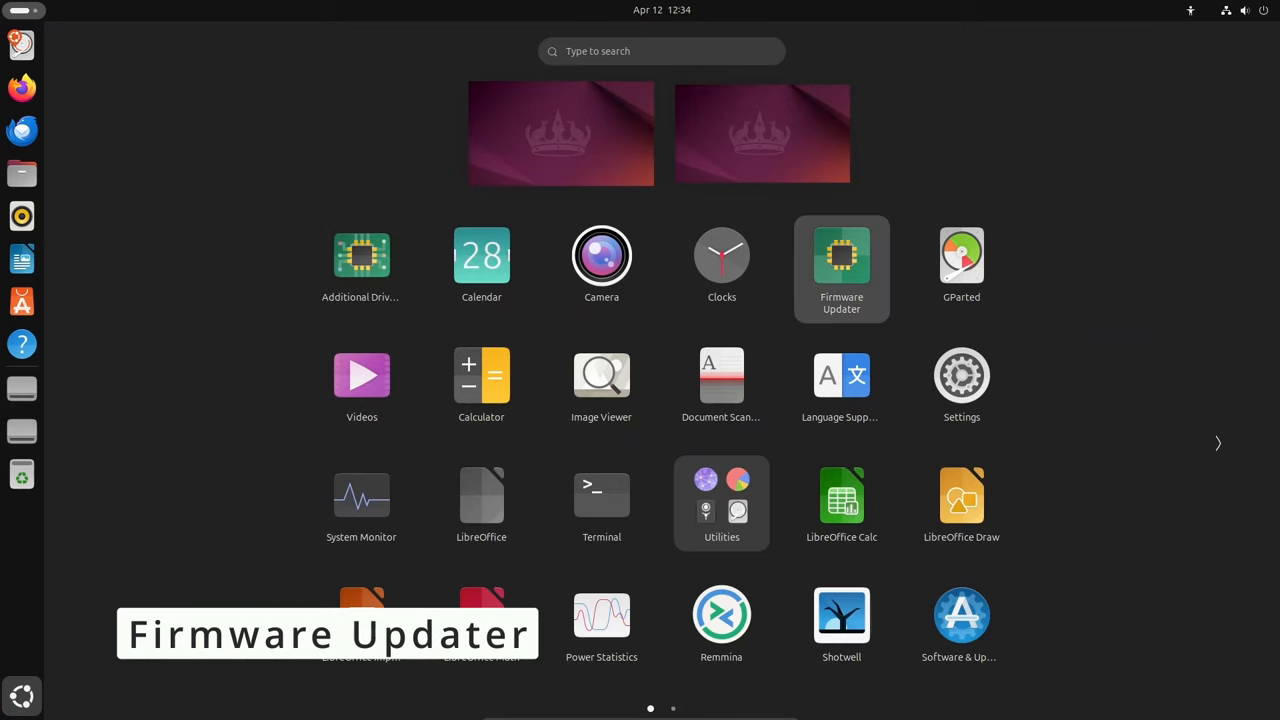
Launch Firmware Updater showing no devices, move and close it, then show all applications.
click(840, 256)
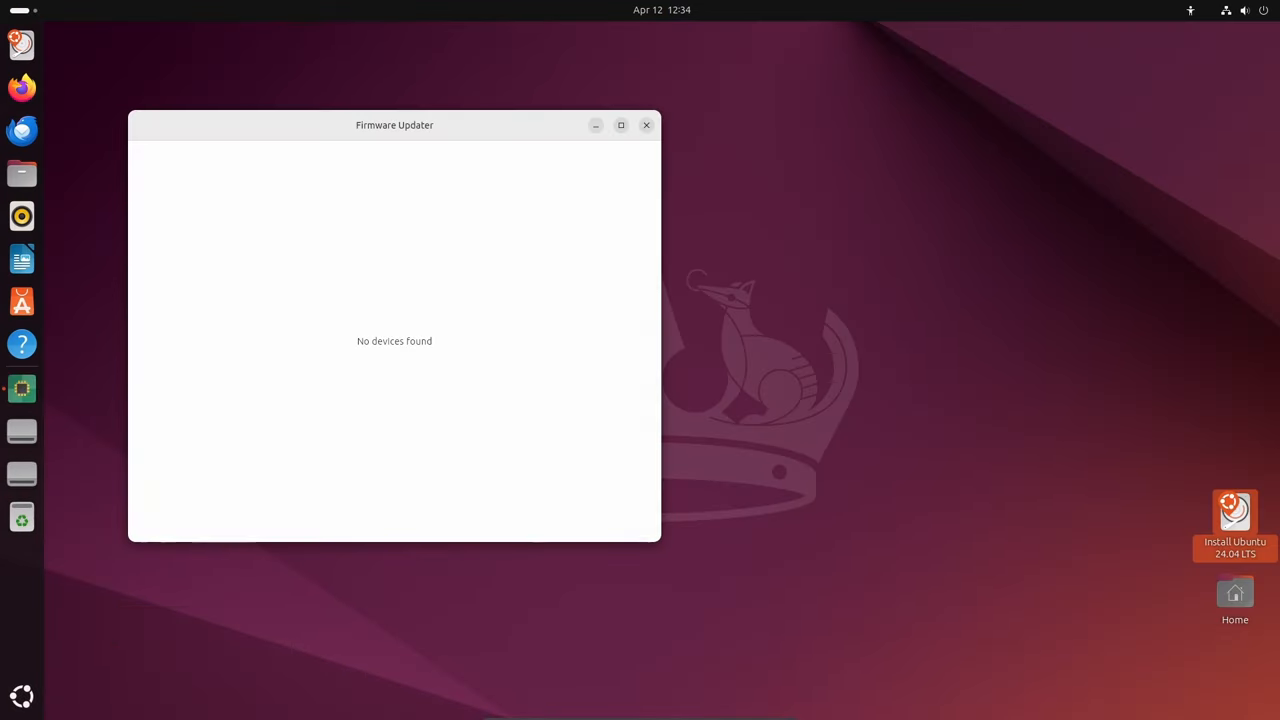
drag(394, 124, 596, 148)
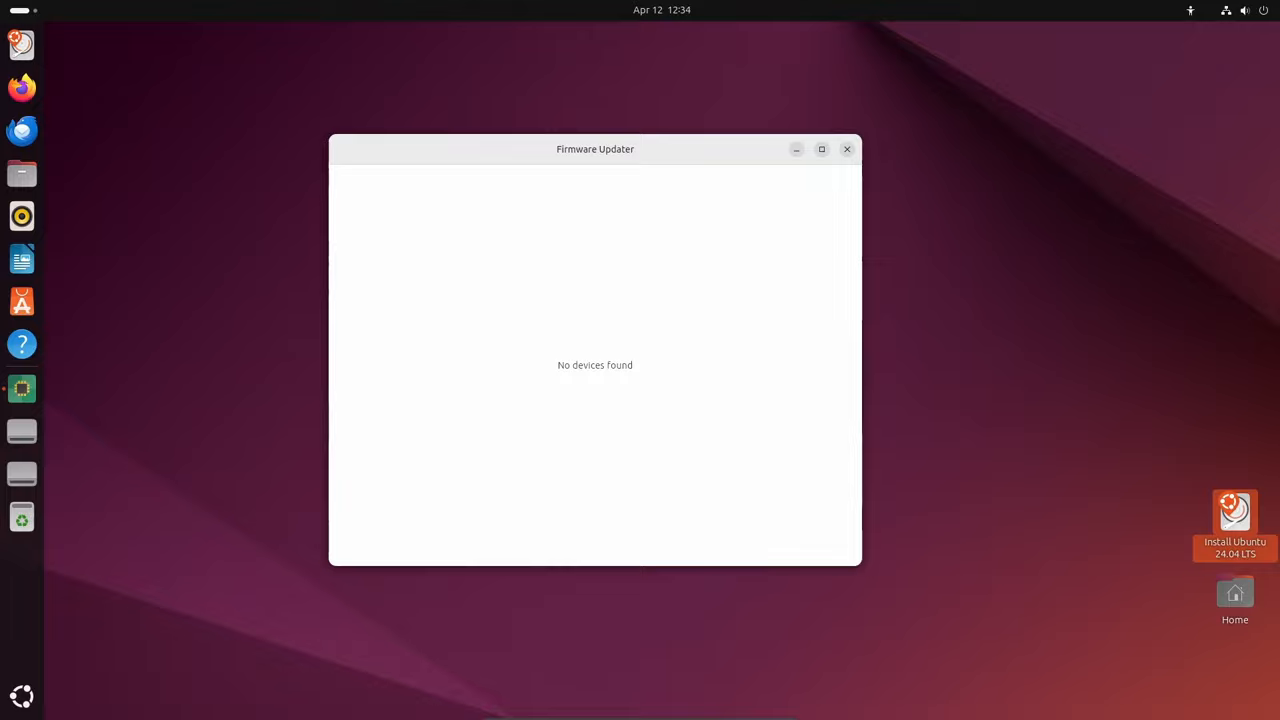
drag(596, 148, 634, 148)
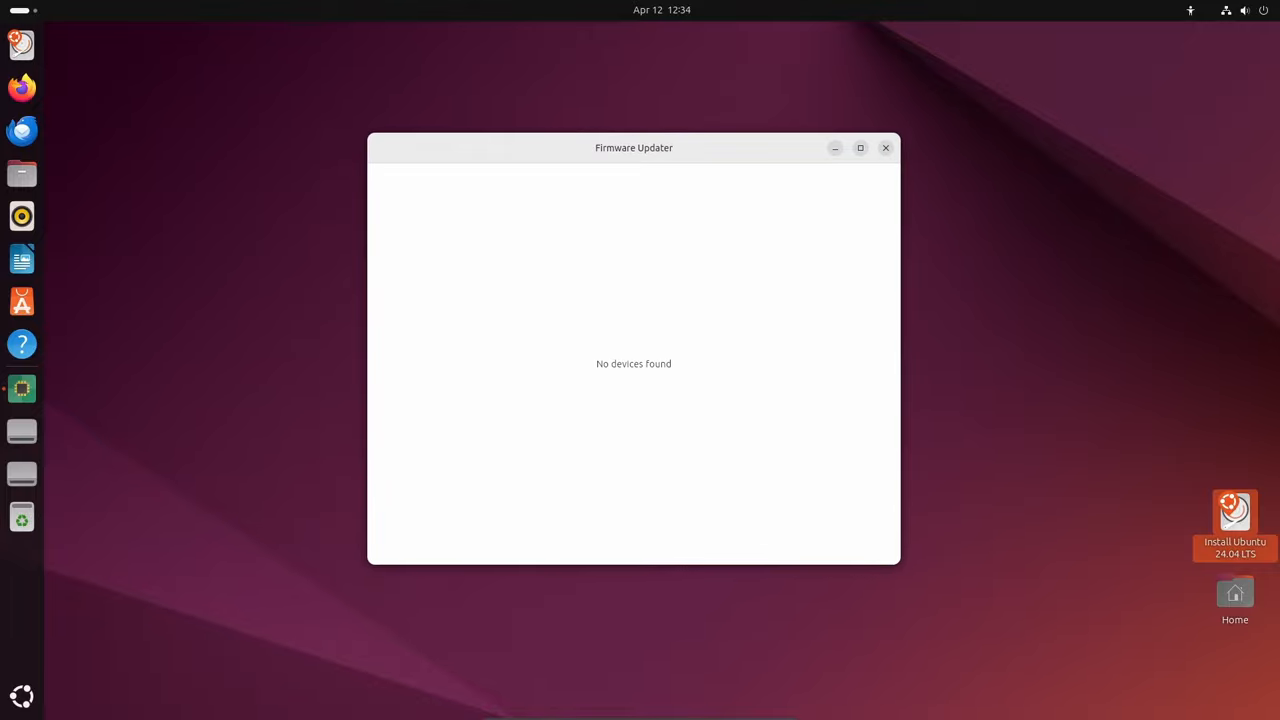
click(884, 148)
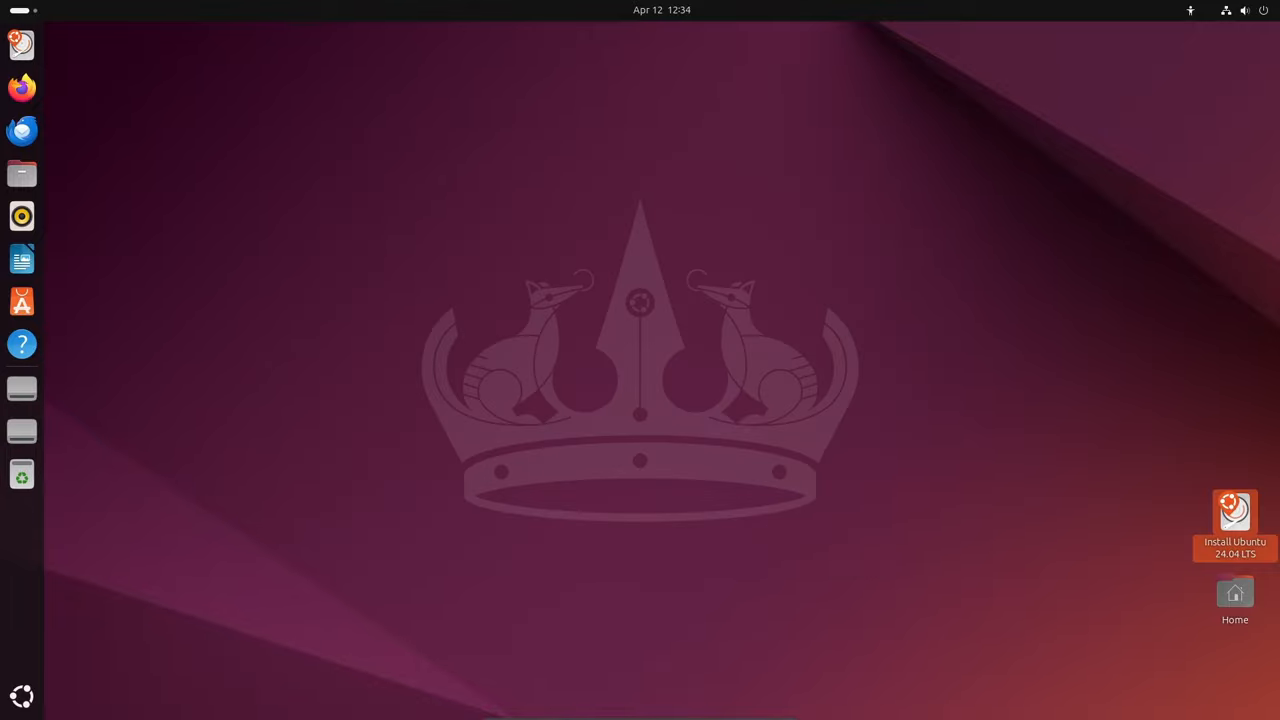
click(22, 696)
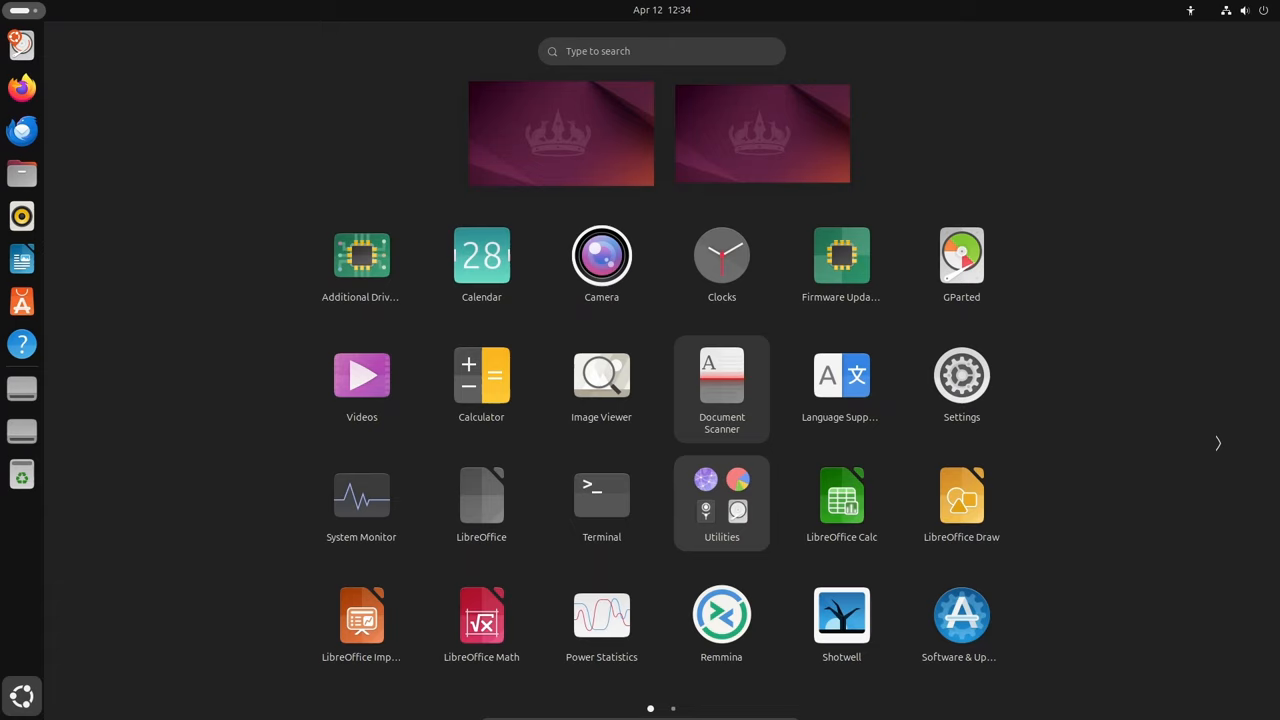
Peek into the Utilities app group, then launch Software & Updates.
click(720, 496)
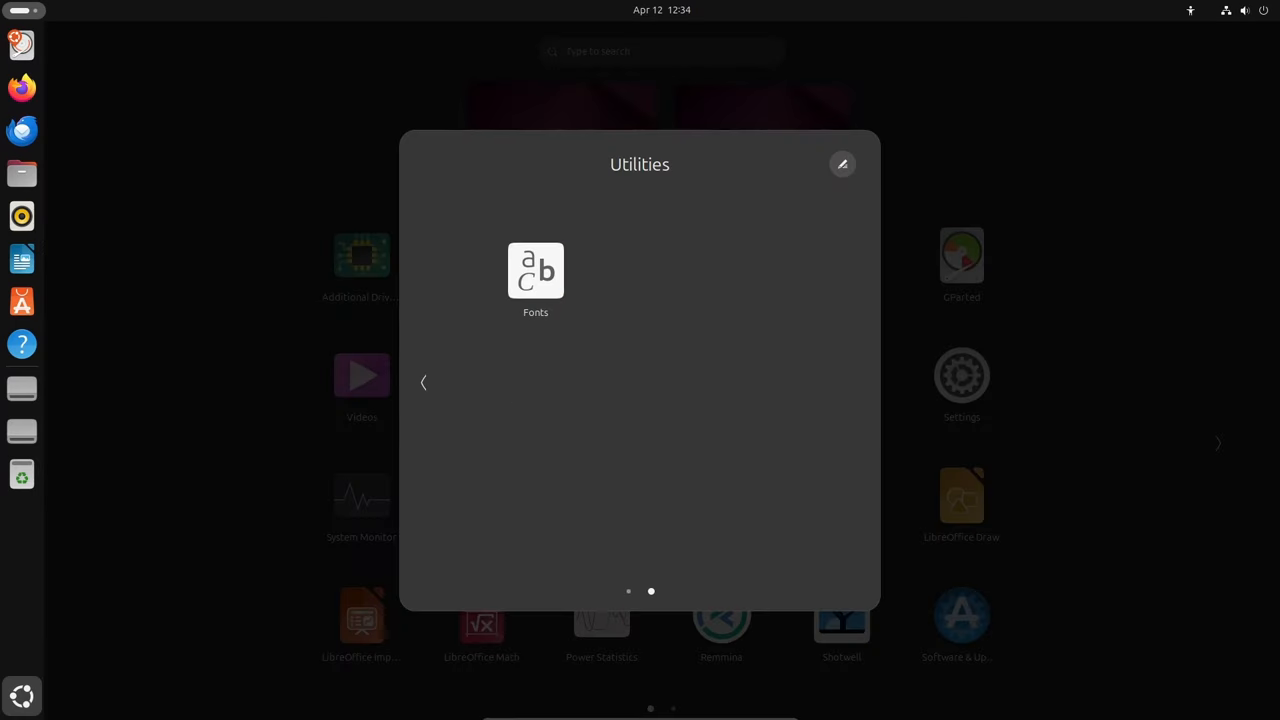
click(424, 382)
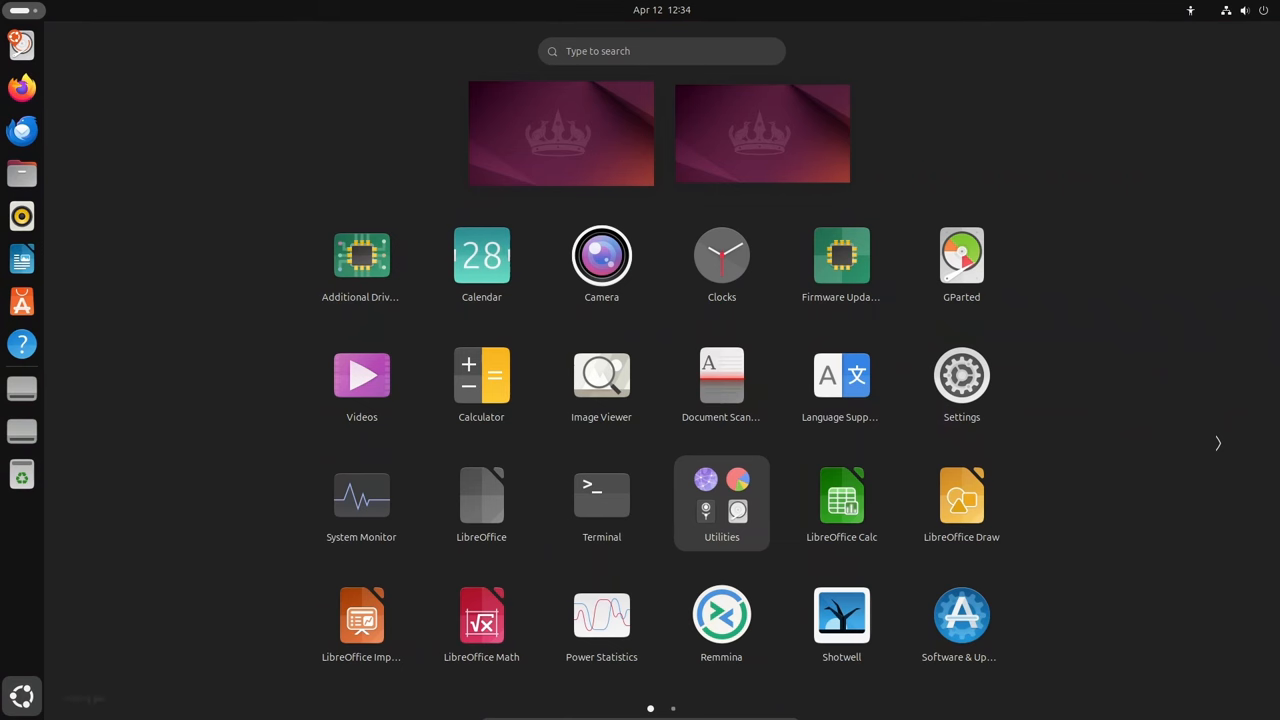
click(1218, 444)
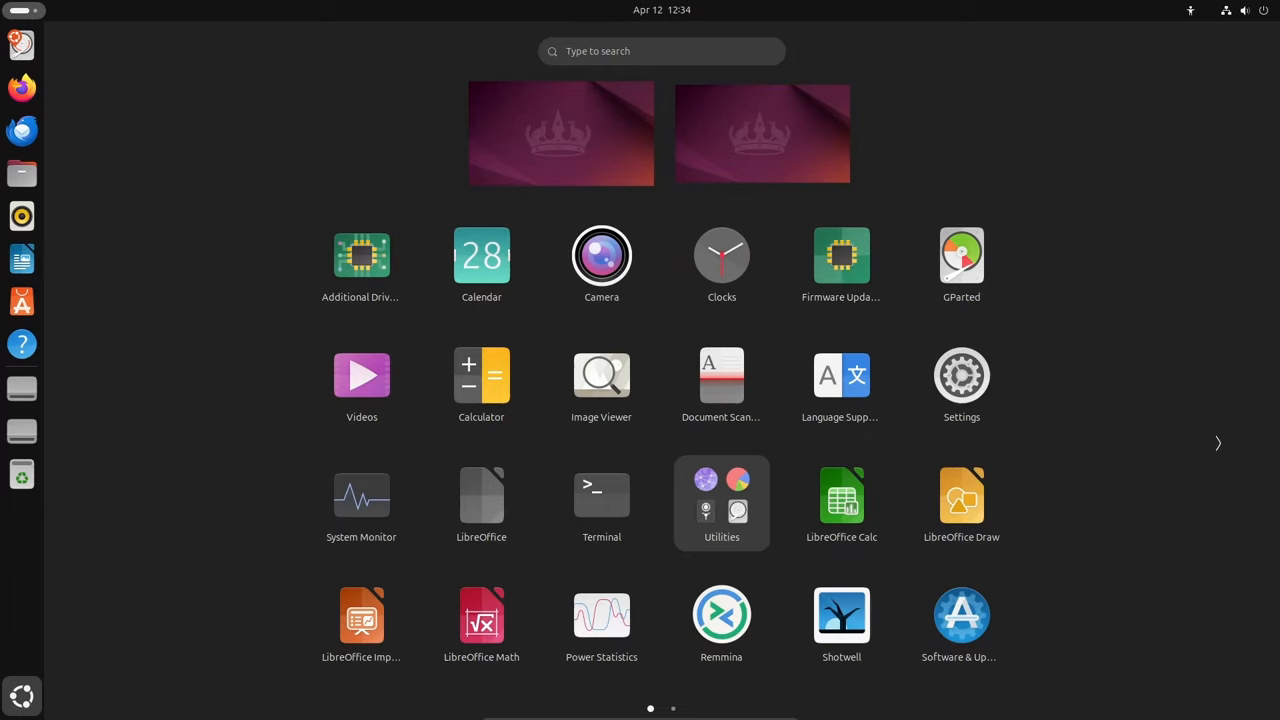
mouse_move(960, 614)
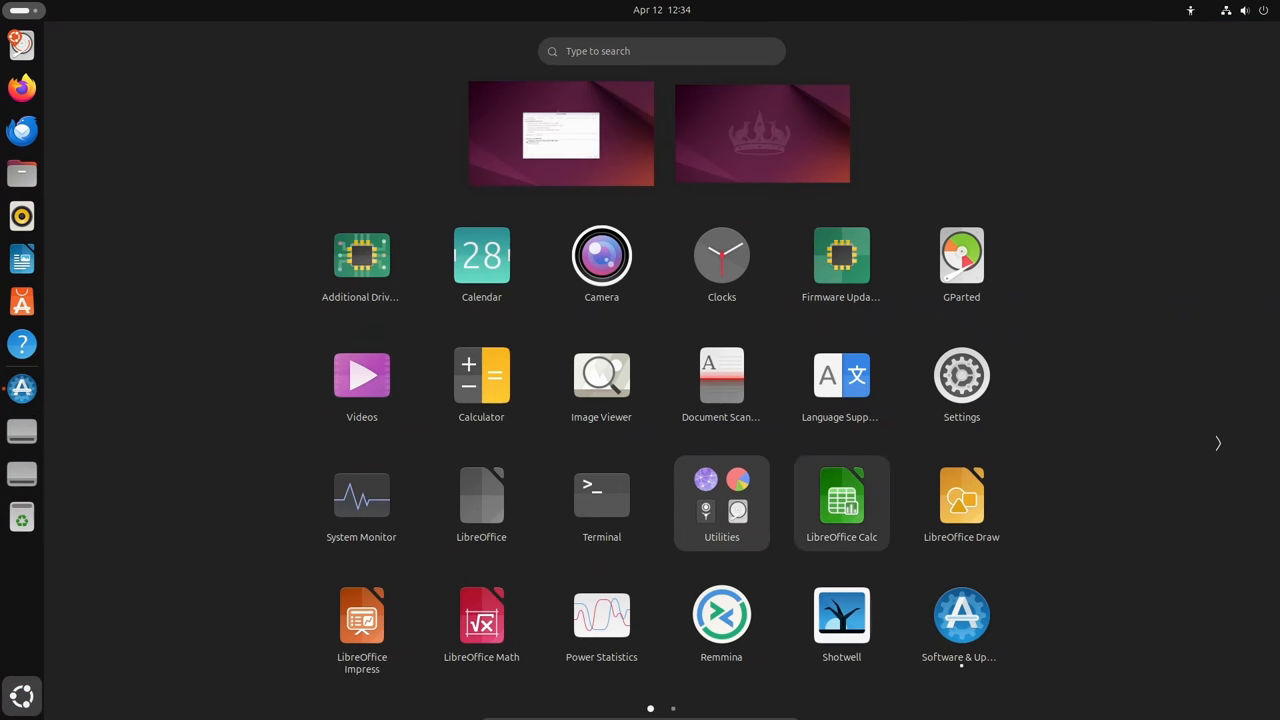
click(958, 616)
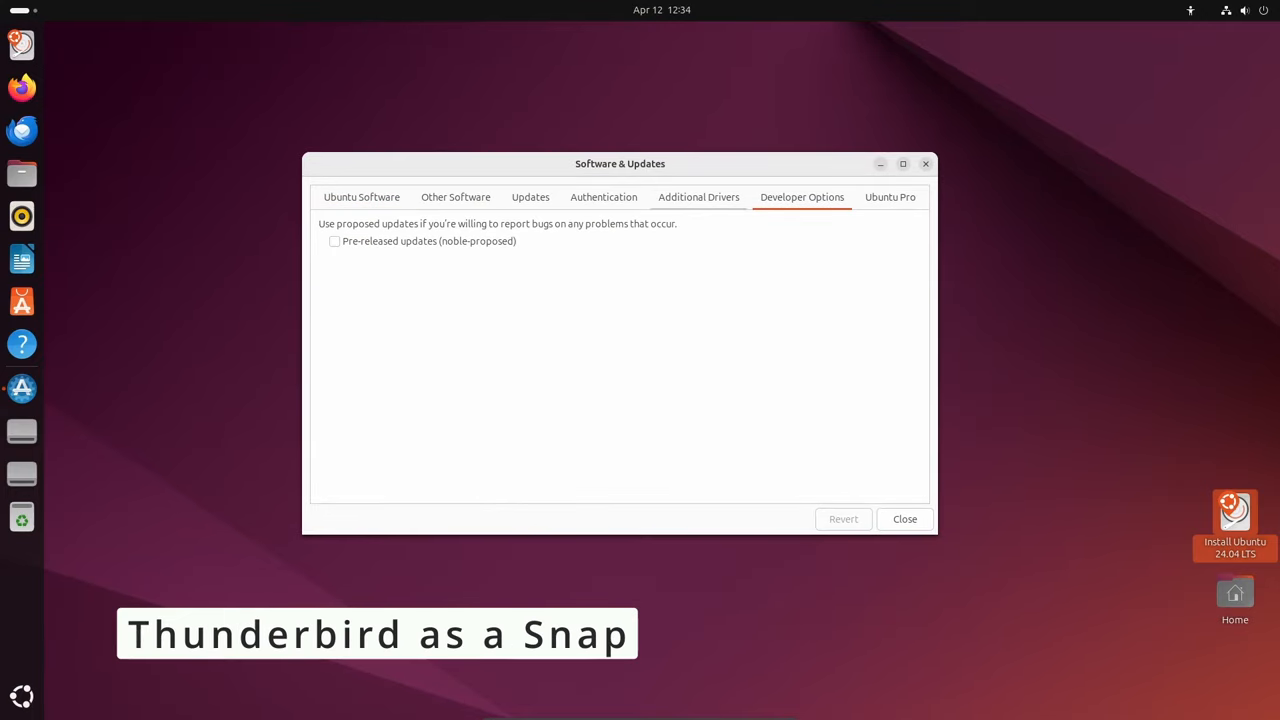
Review the Updates and Other Software tabs, then close Software & Updates.
click(530, 198)
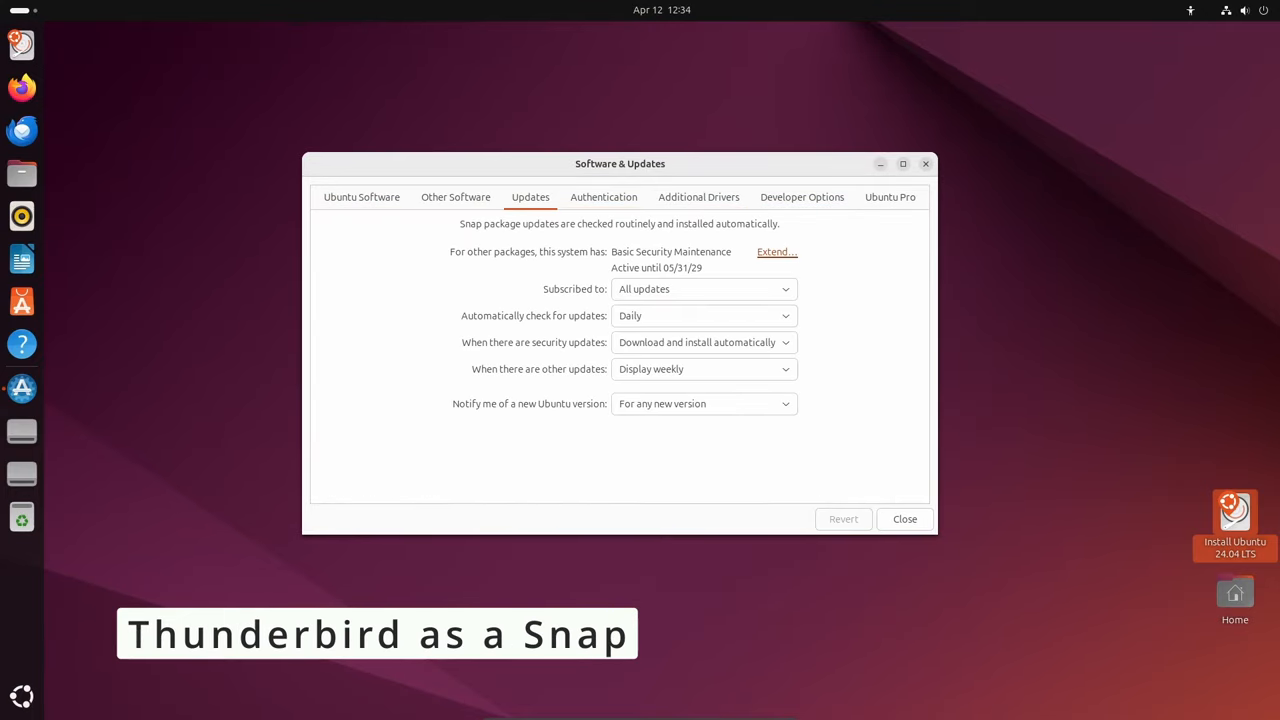
click(456, 198)
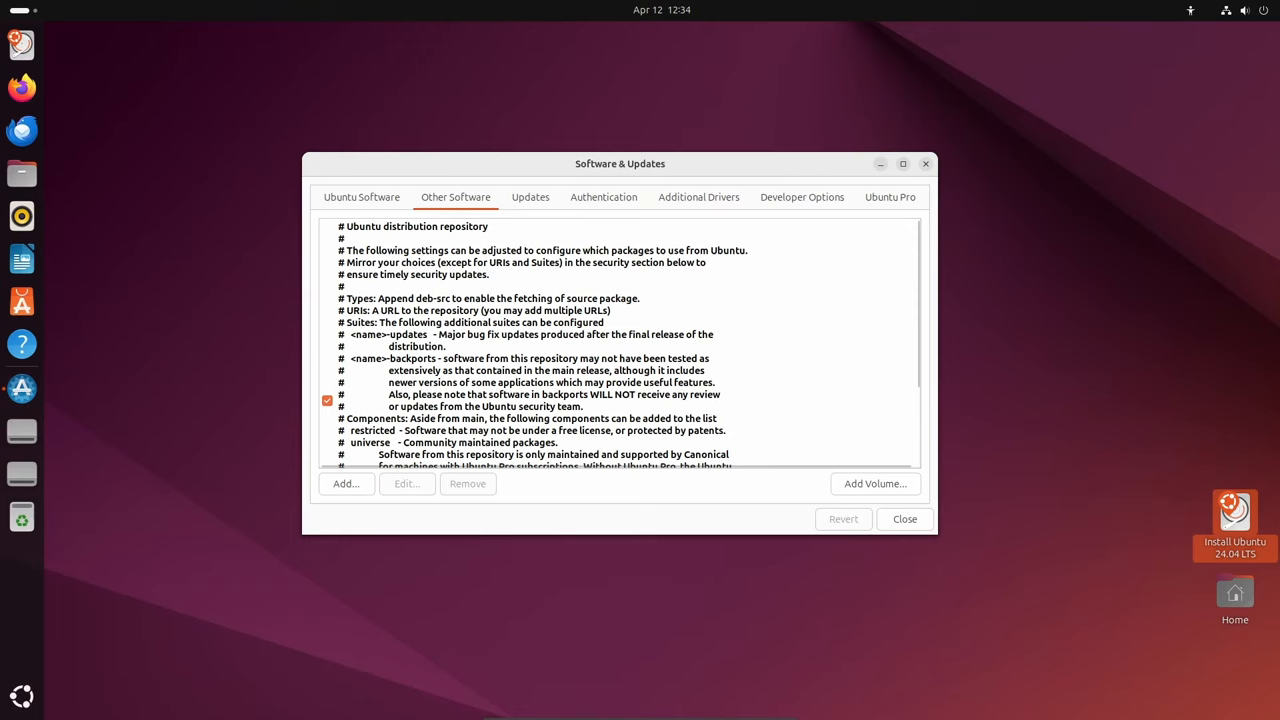
click(888, 198)
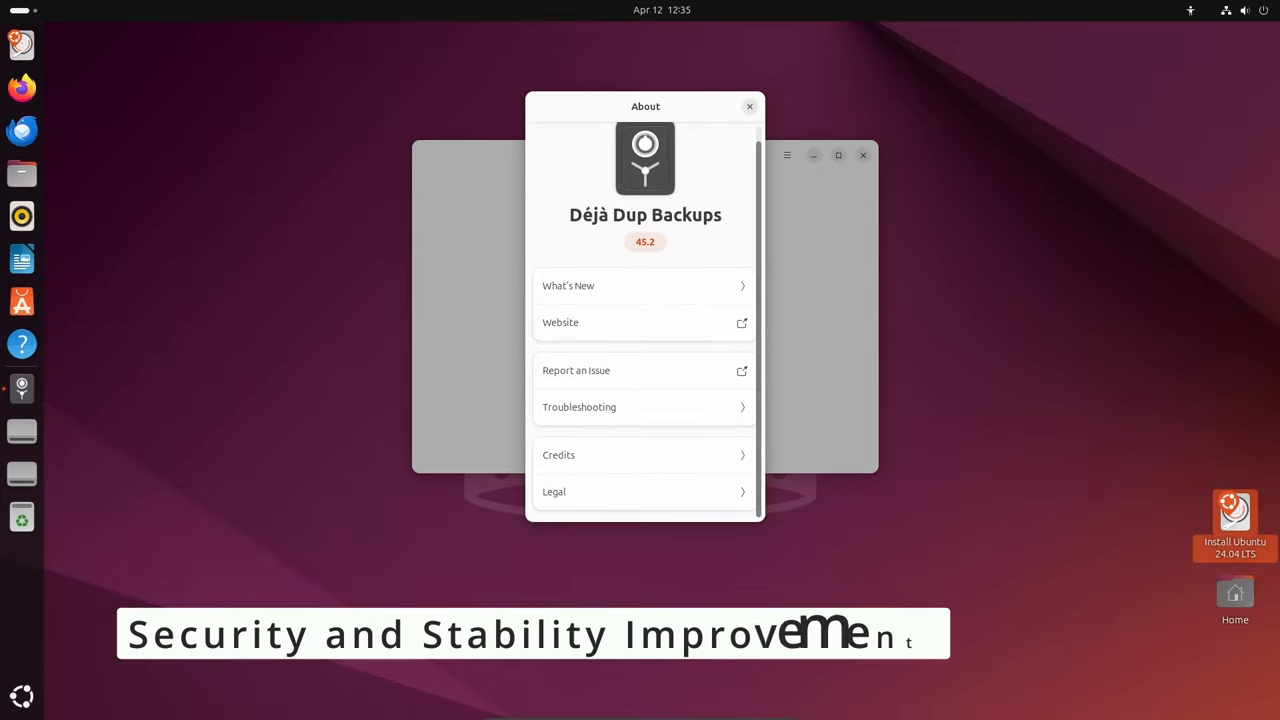
Close Backups' About dialog and the app, then close Power Statistics.
click(748, 106)
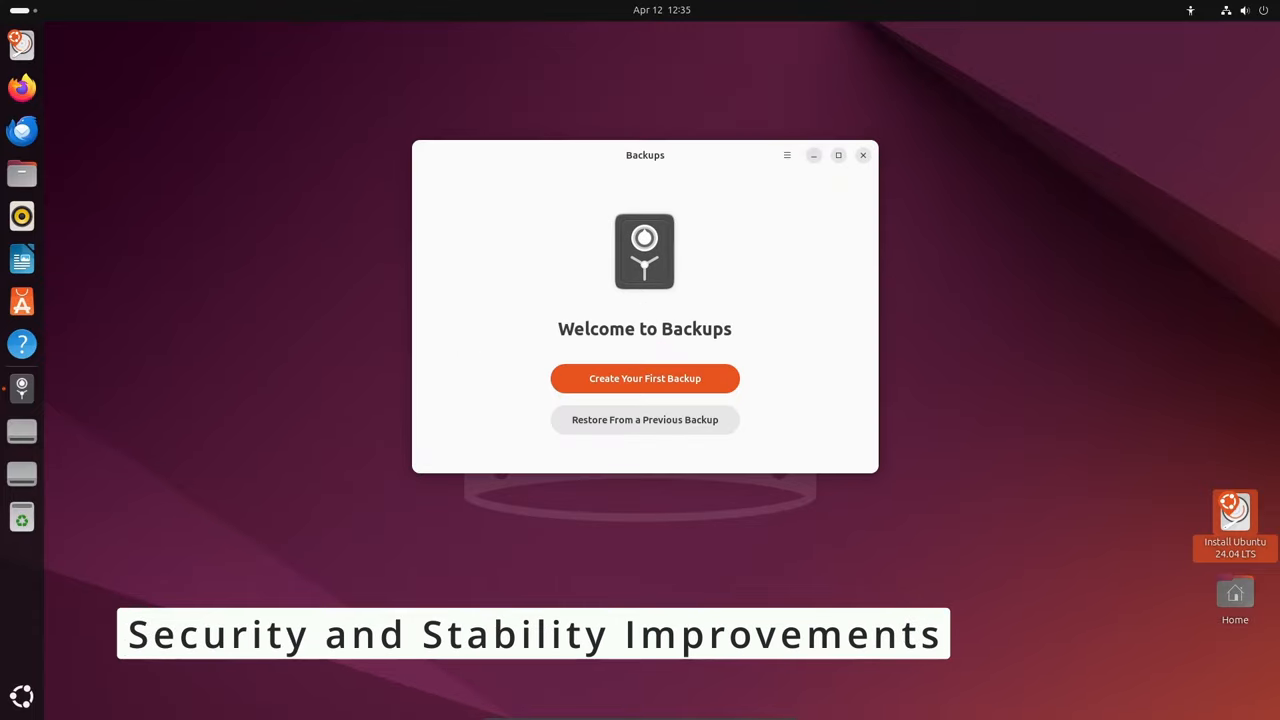
click(862, 154)
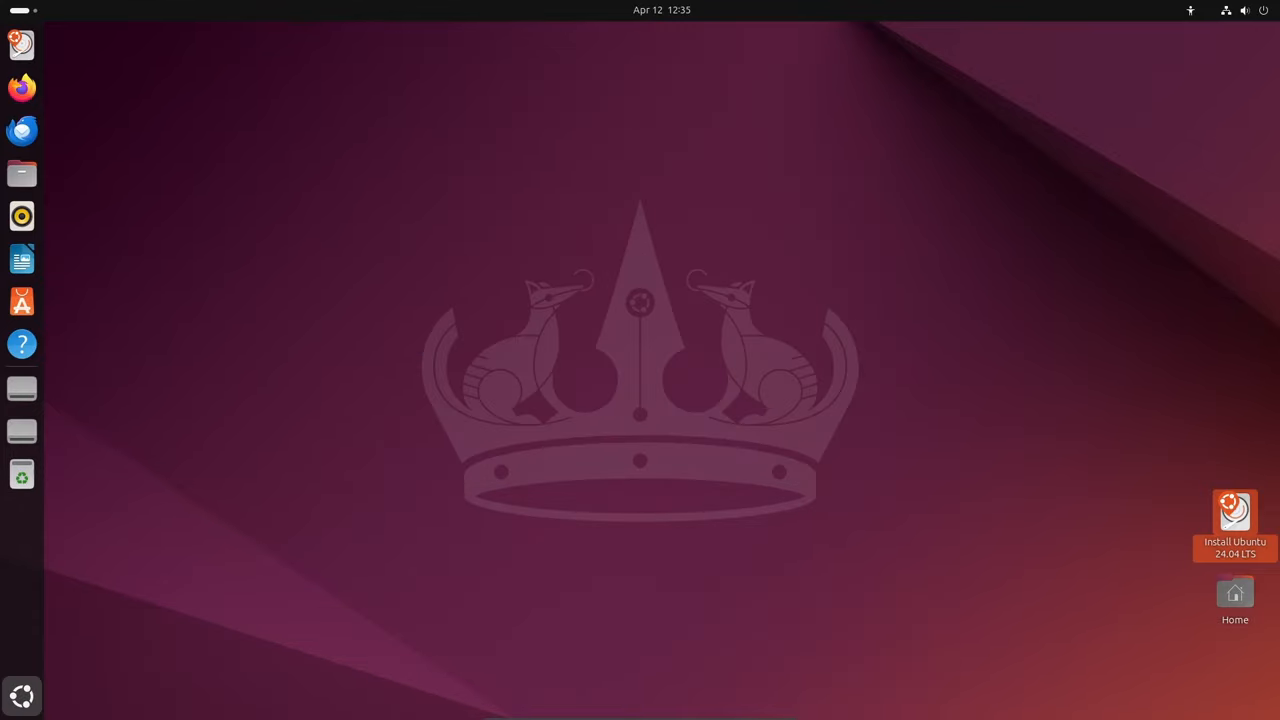
mouse_move(22, 130)
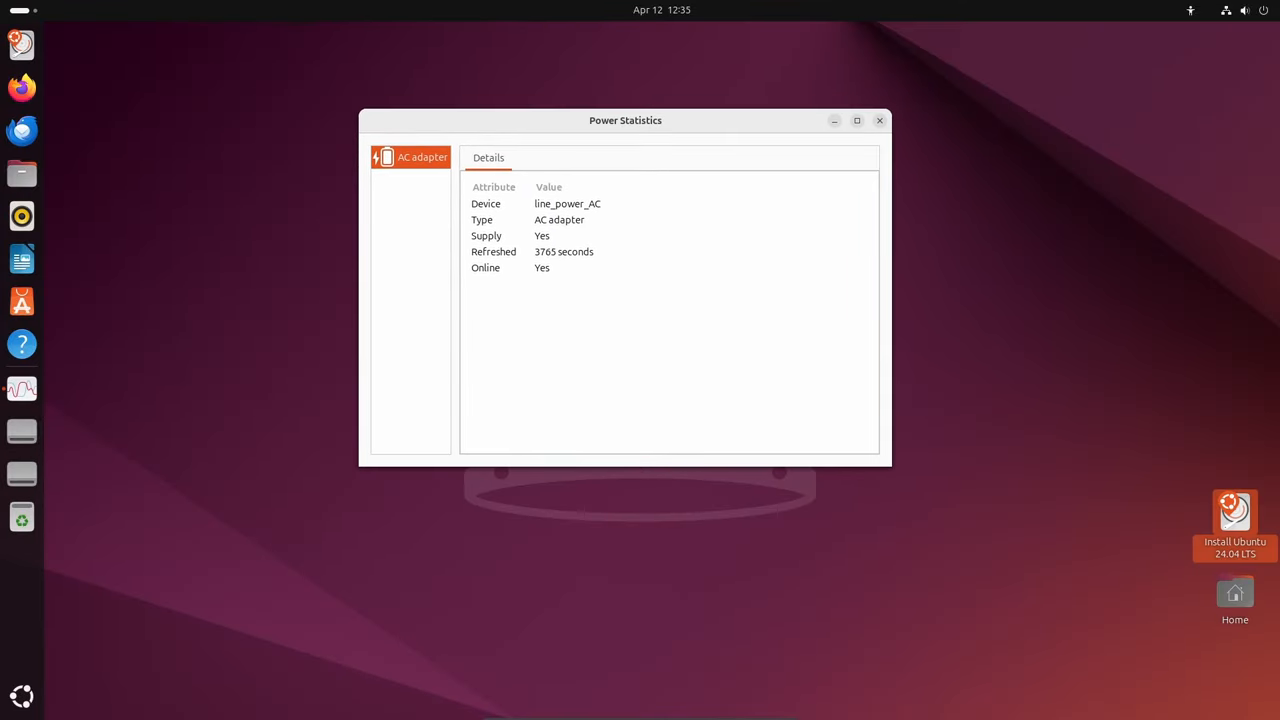
click(880, 120)
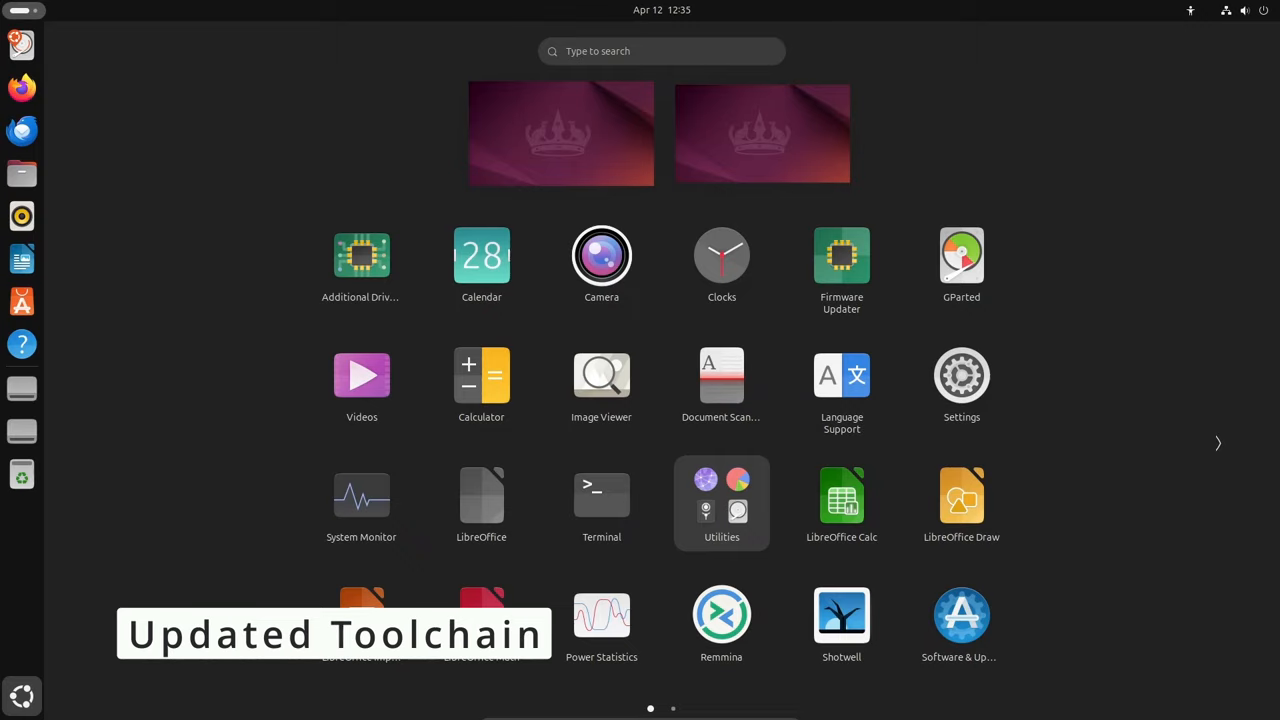
Launch Startup Applications, begin adding a program, then cancel the browse and Add dialogs.
click(1218, 444)
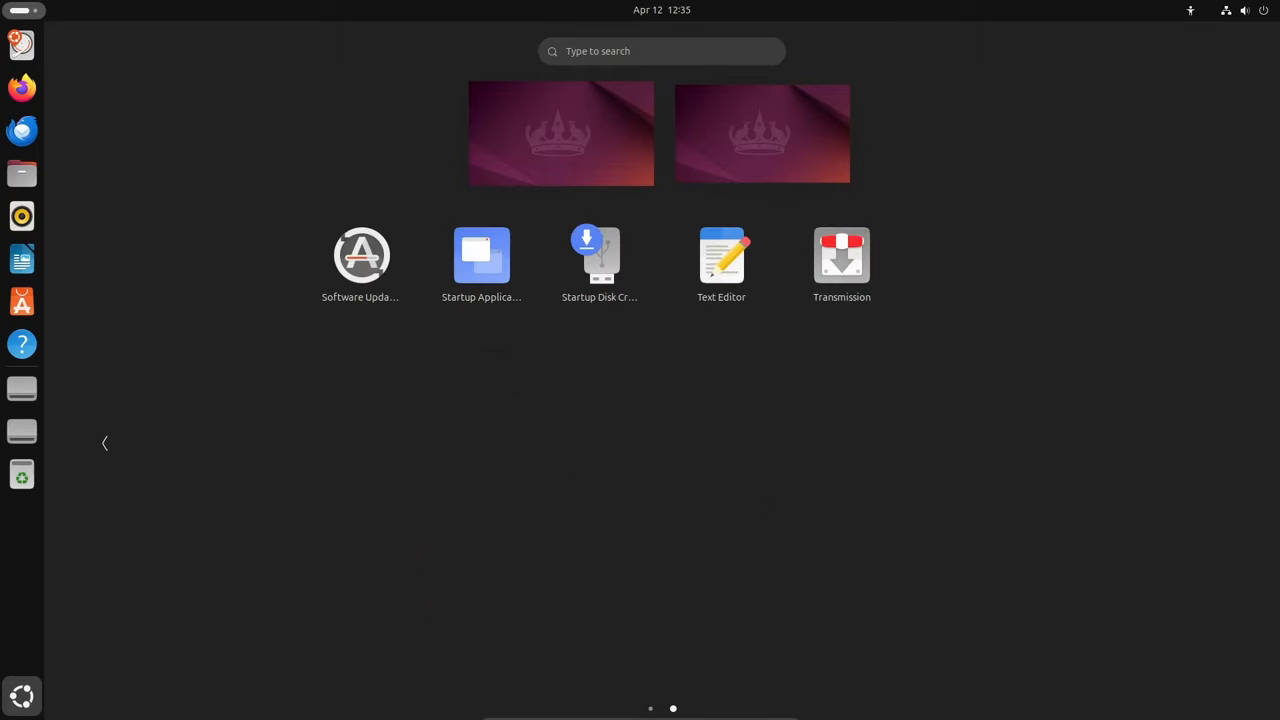
mouse_move(360, 256)
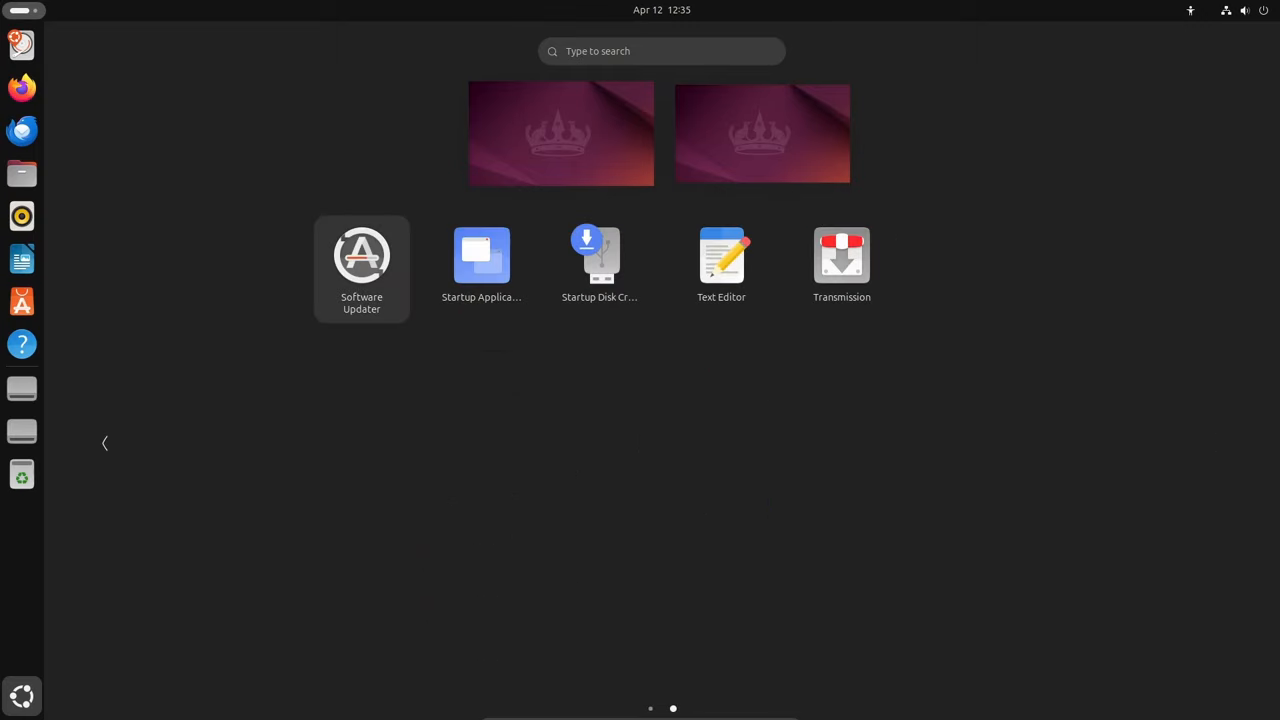
click(480, 256)
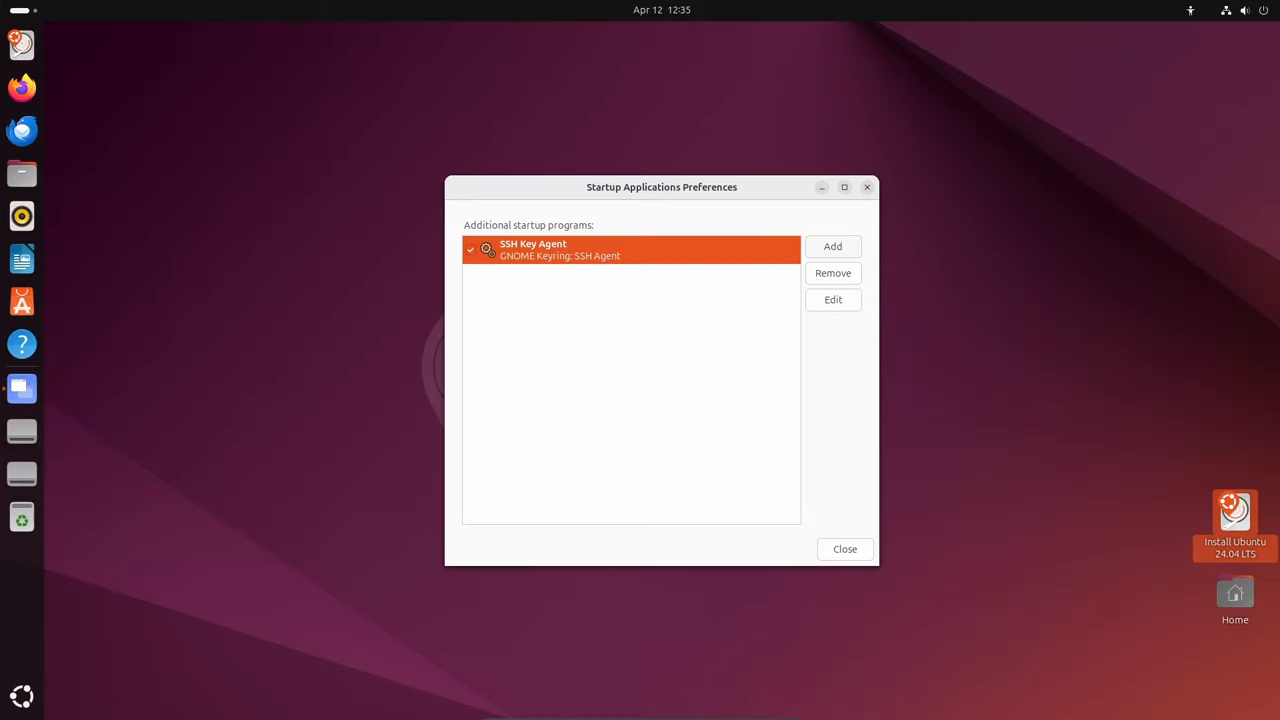
click(832, 246)
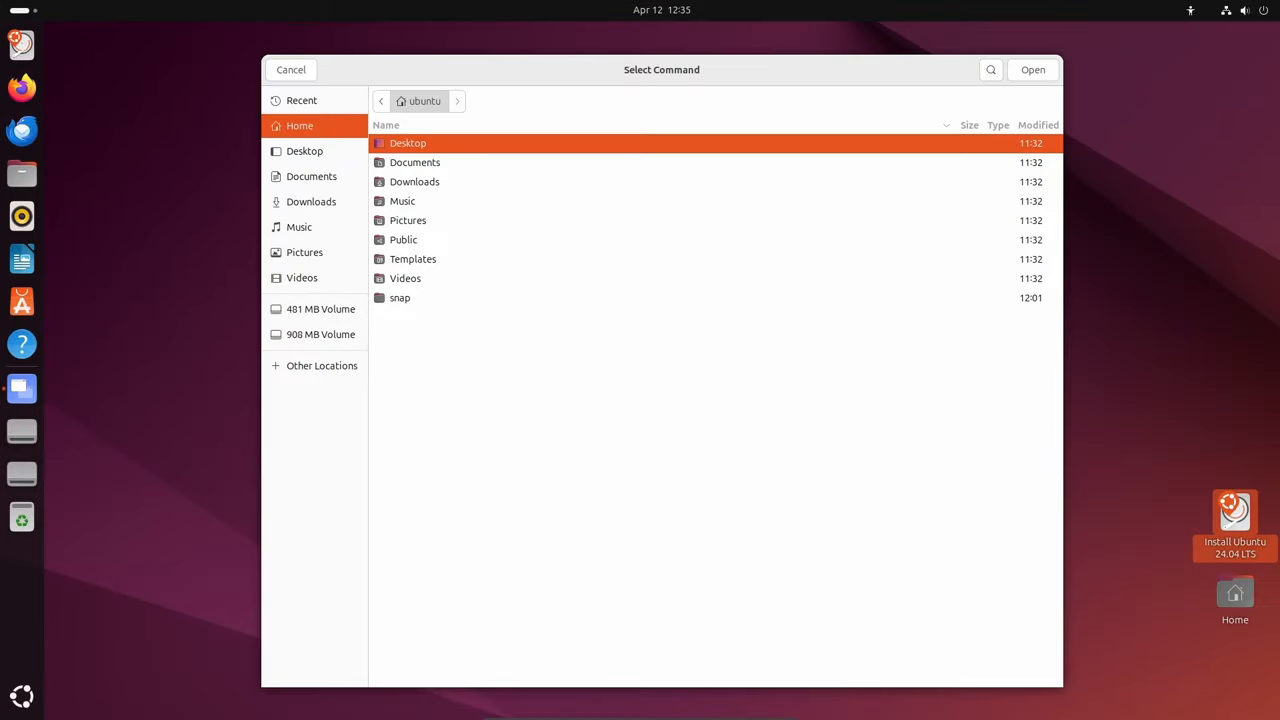
click(290, 68)
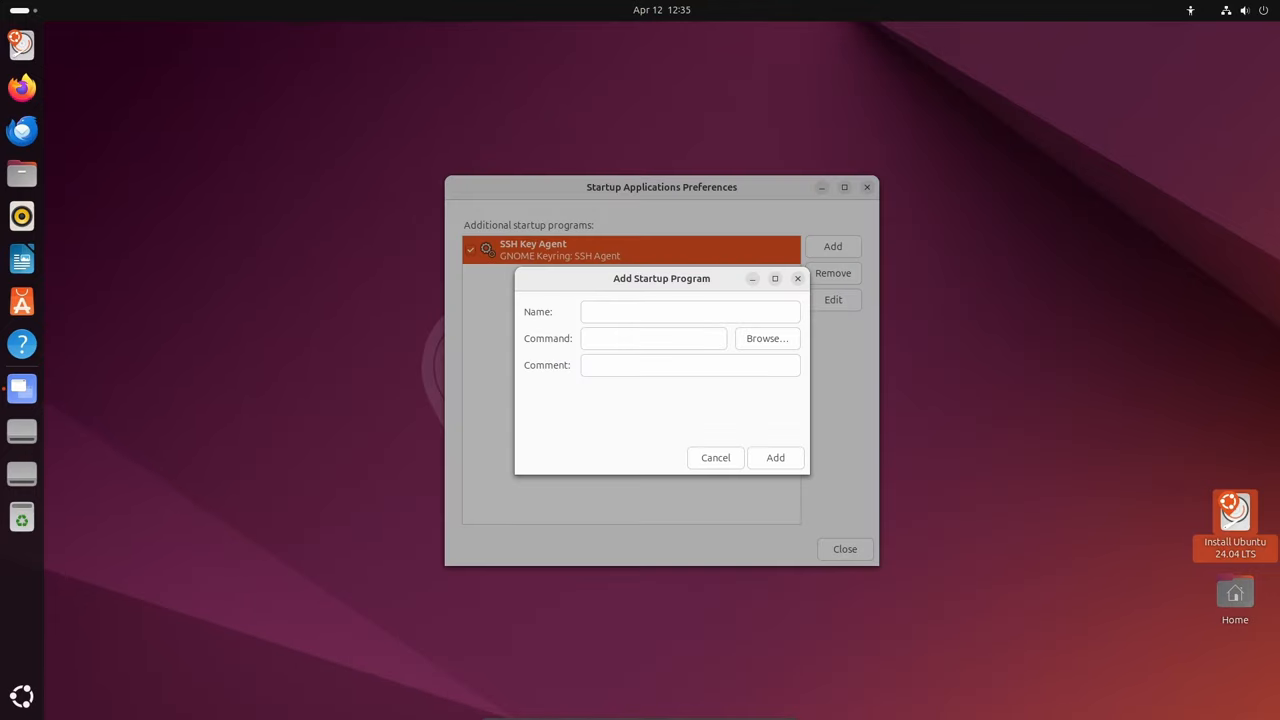
click(716, 456)
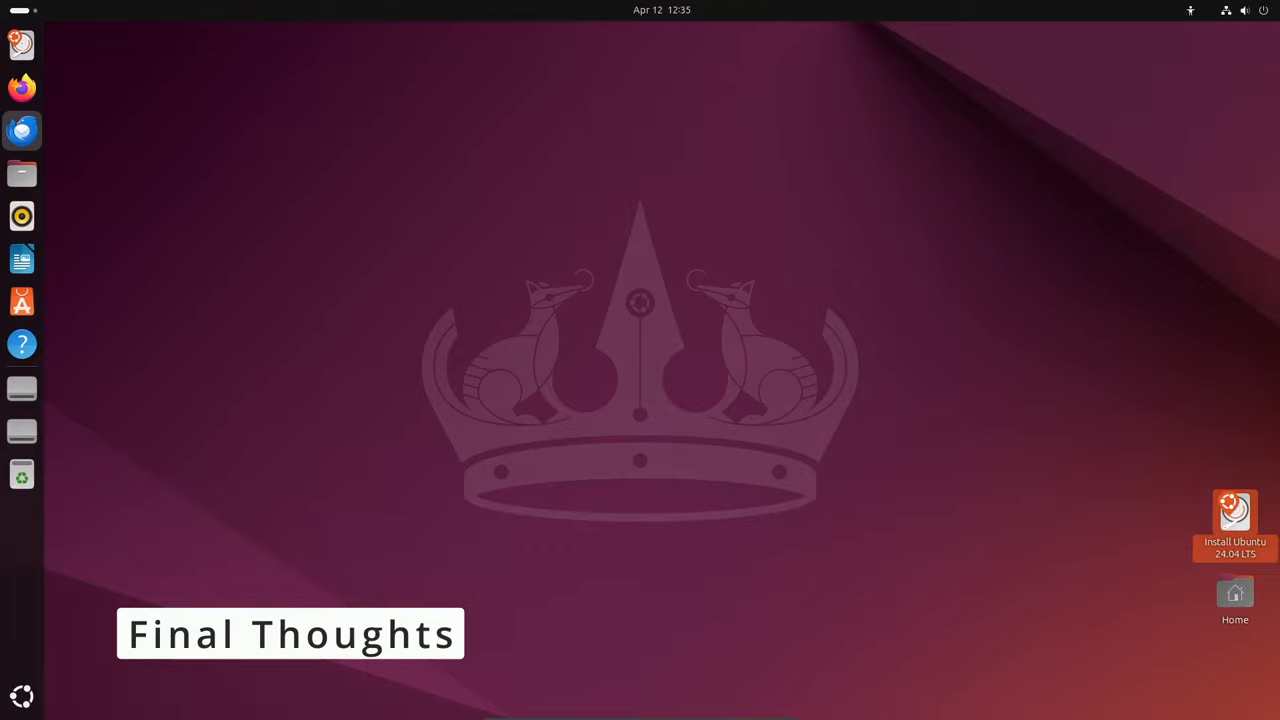
Launch Thunderbird from the dock to show the existing-email account setup form.
click(22, 130)
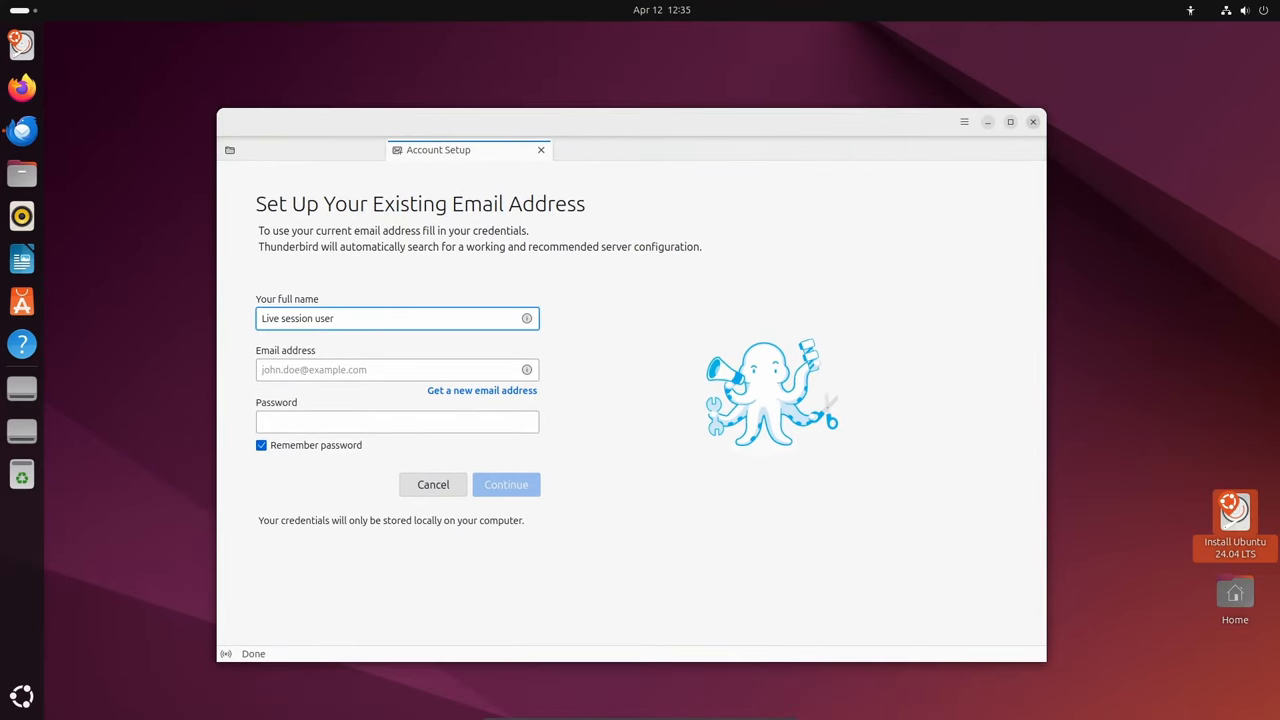
right_click(672, 300)
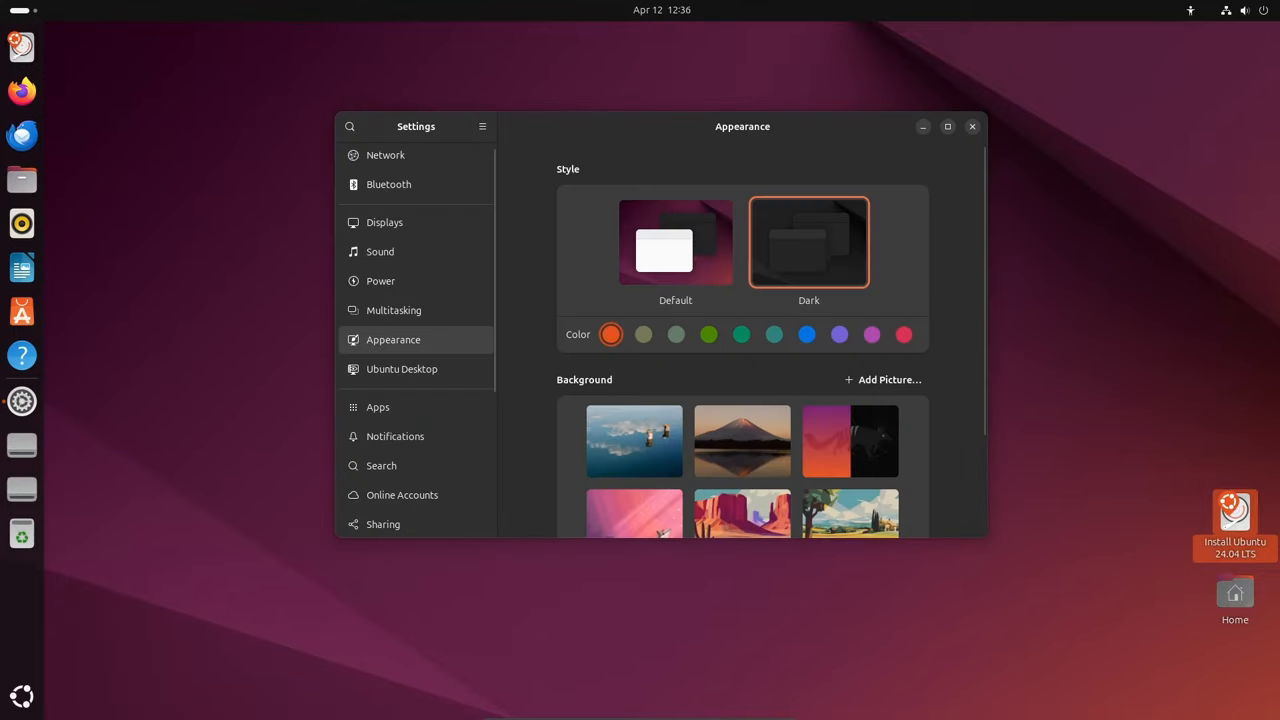
Switch the wallpaper to the mountain lake, then to the cloud reflection, keeping Dark style.
click(22, 180)
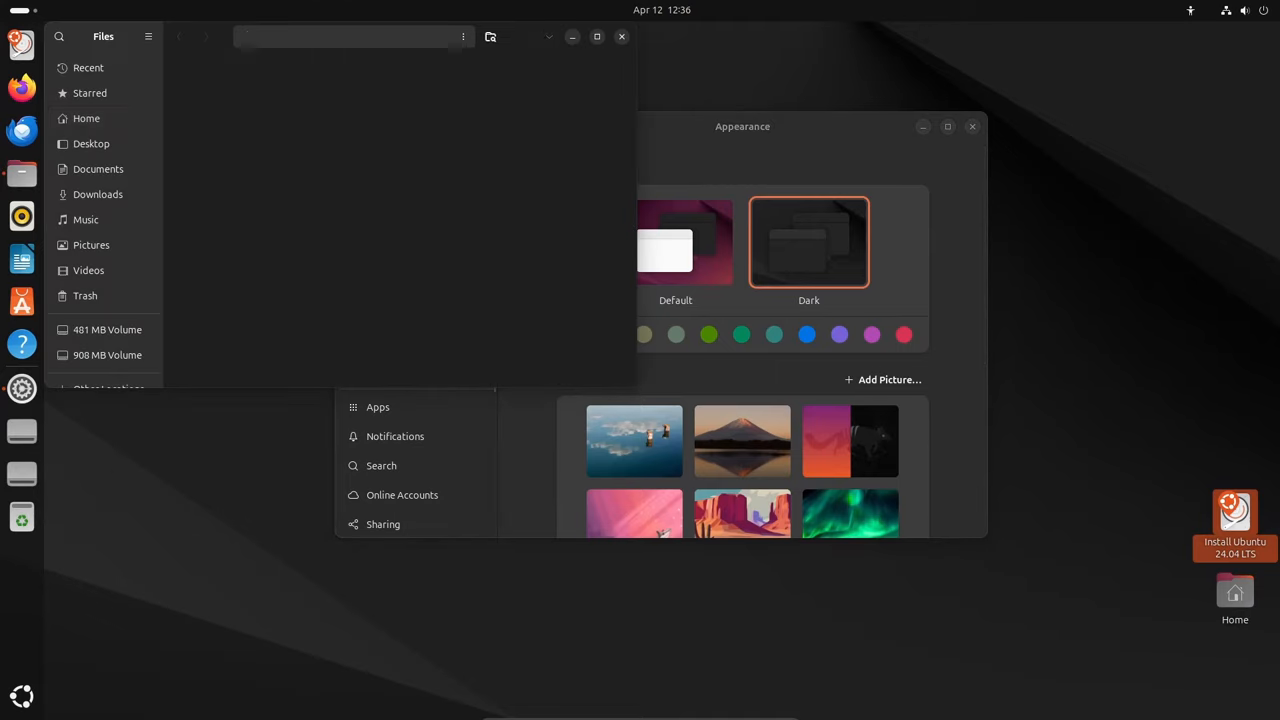
click(86, 118)
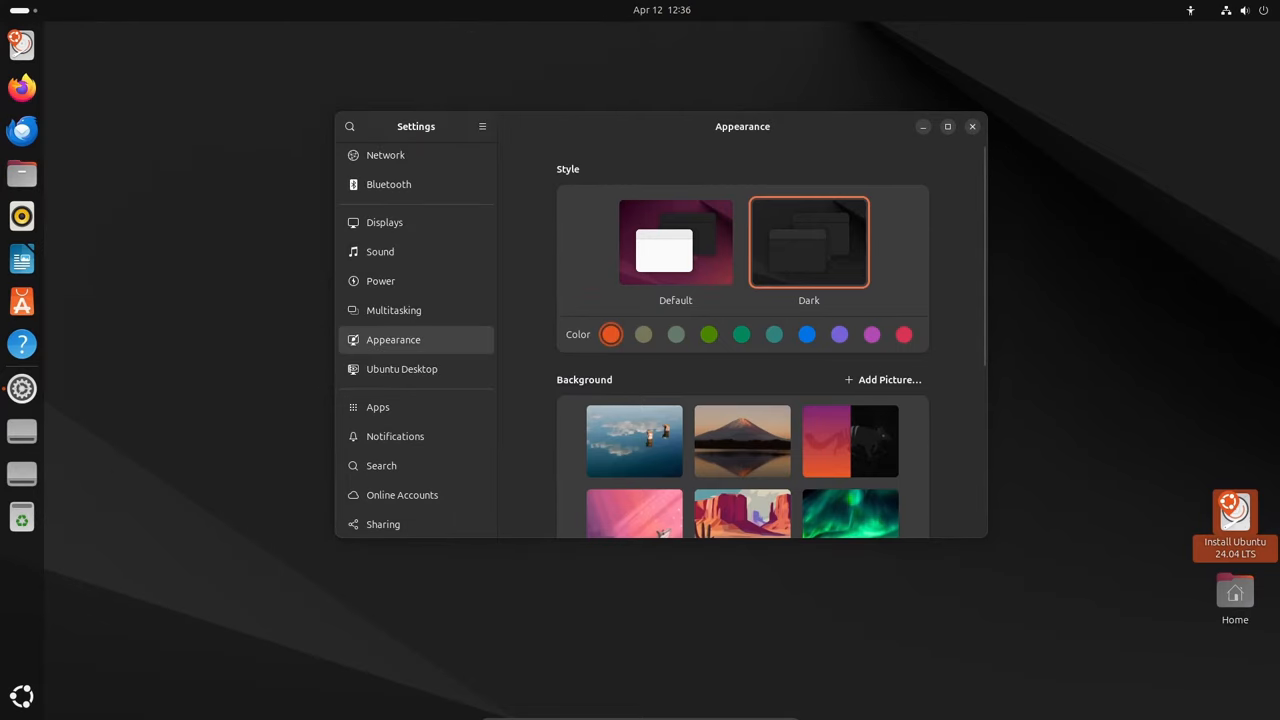
click(742, 442)
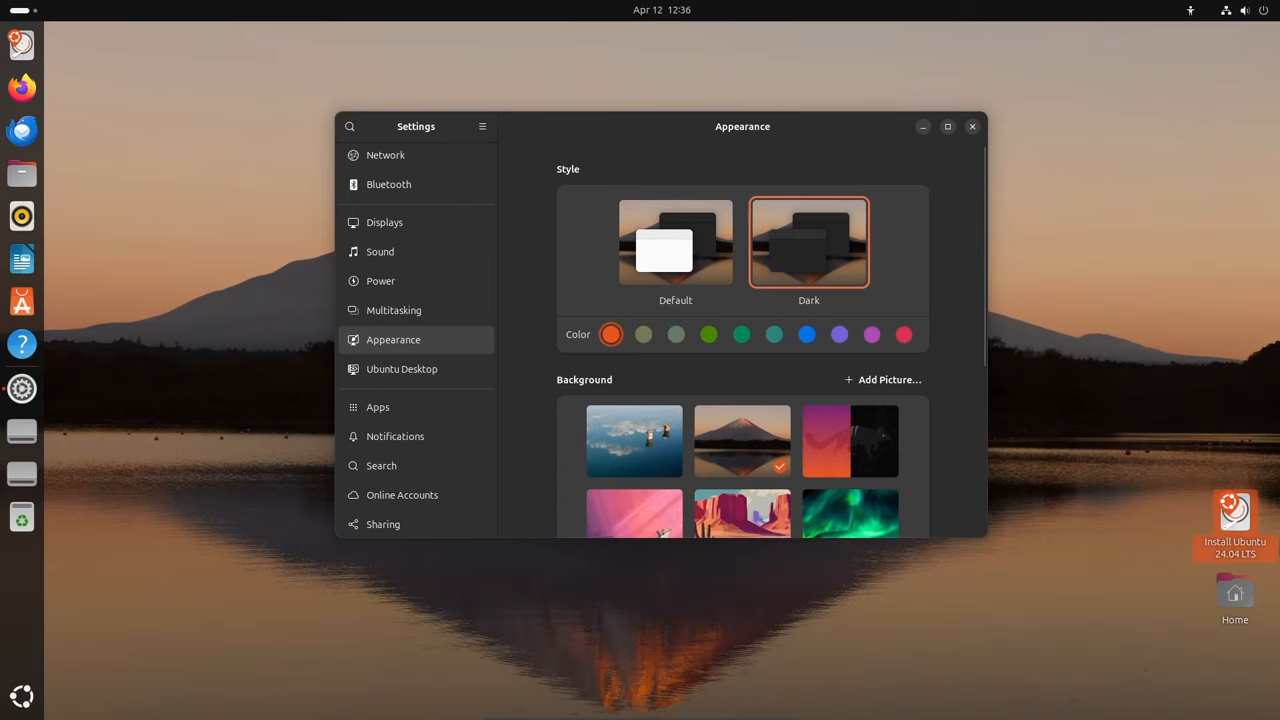
click(848, 442)
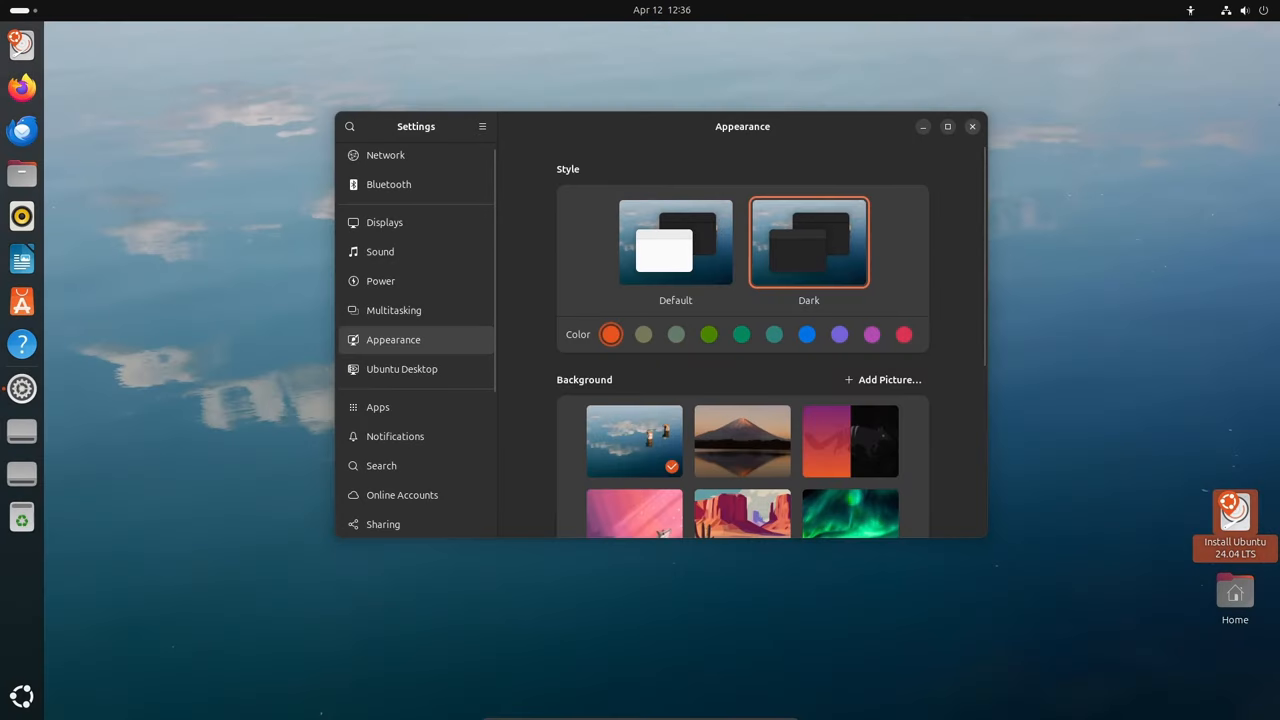
Reopen background settings via desktop right-click > Change Background and browse wallpapers.
click(972, 126)
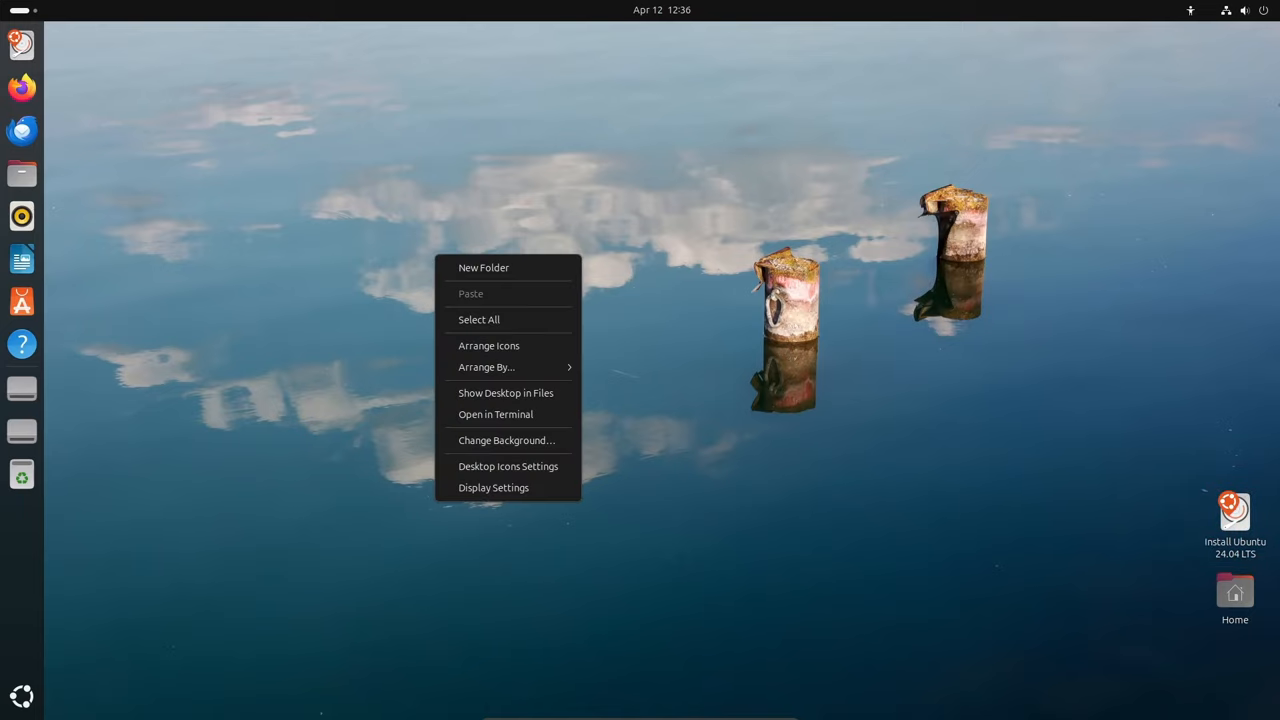
click(506, 440)
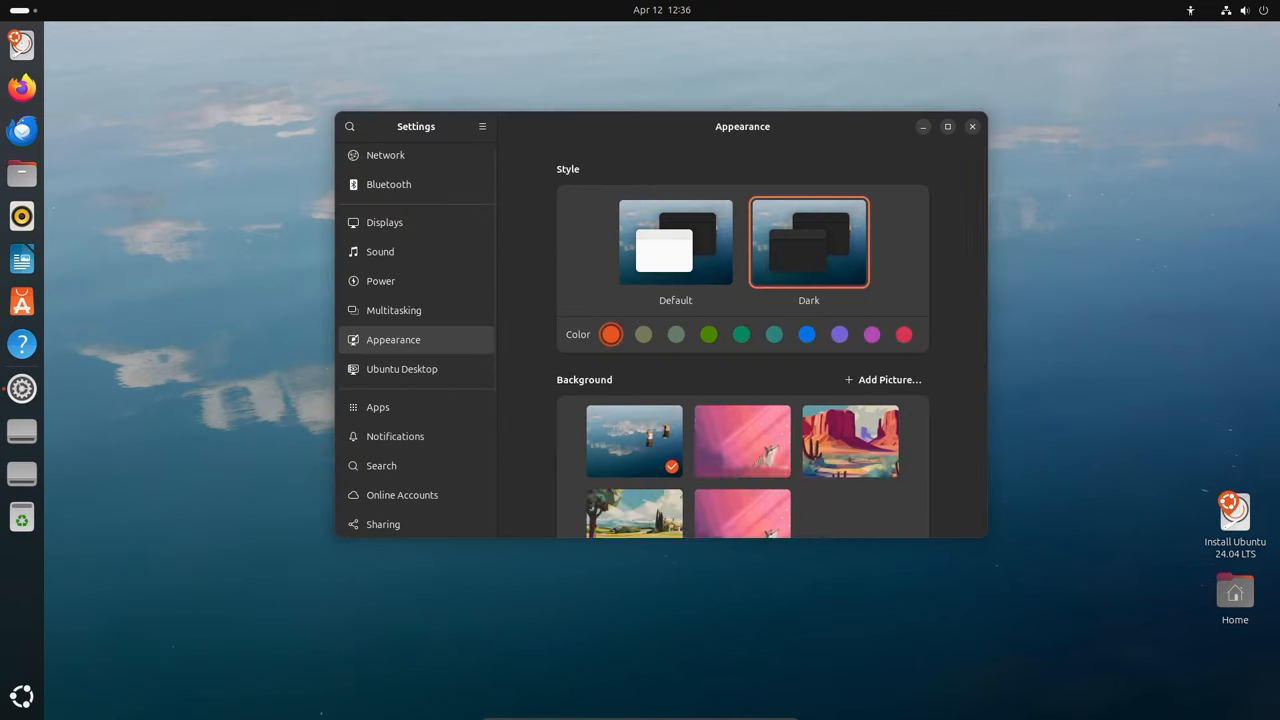
scroll(down, 3)
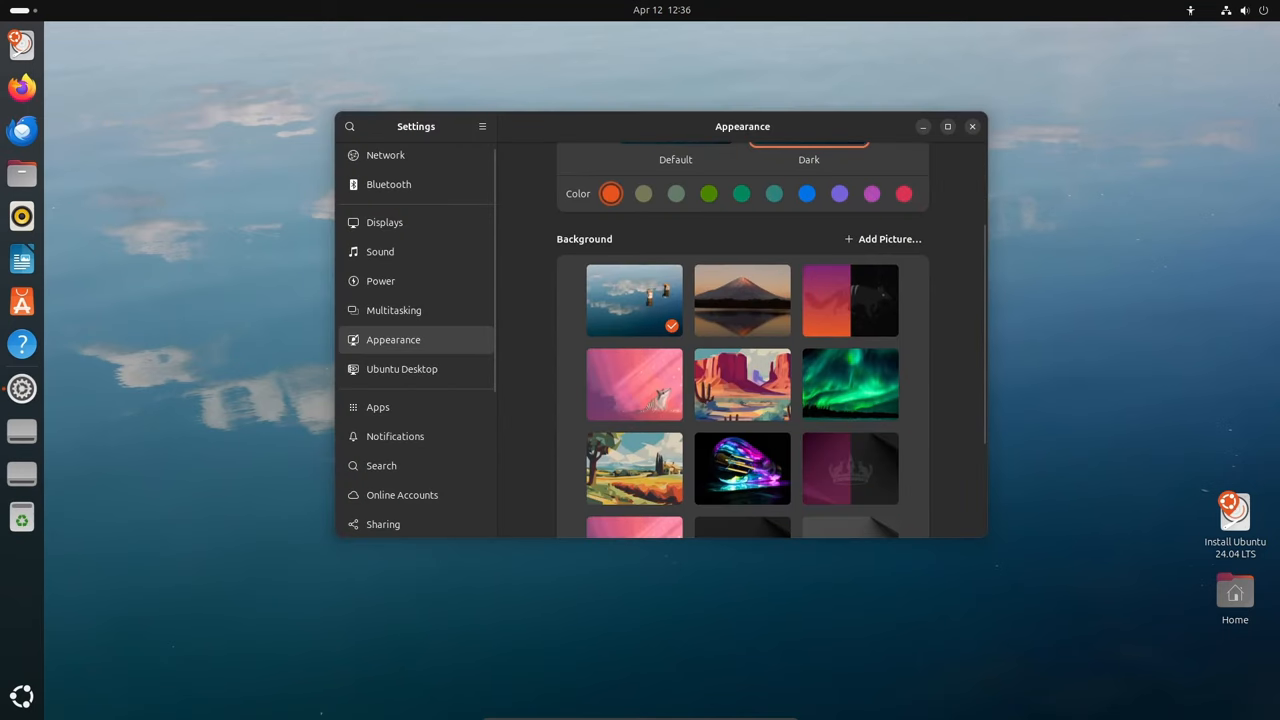